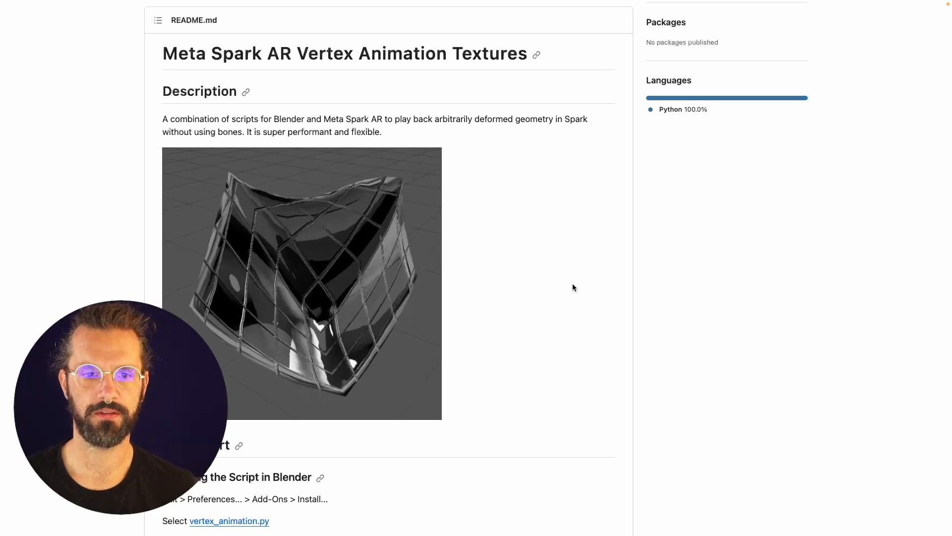
Download the SparkAR-VAT GitHub repository as a ZIP archive to the desktop.
scroll("down", 3)
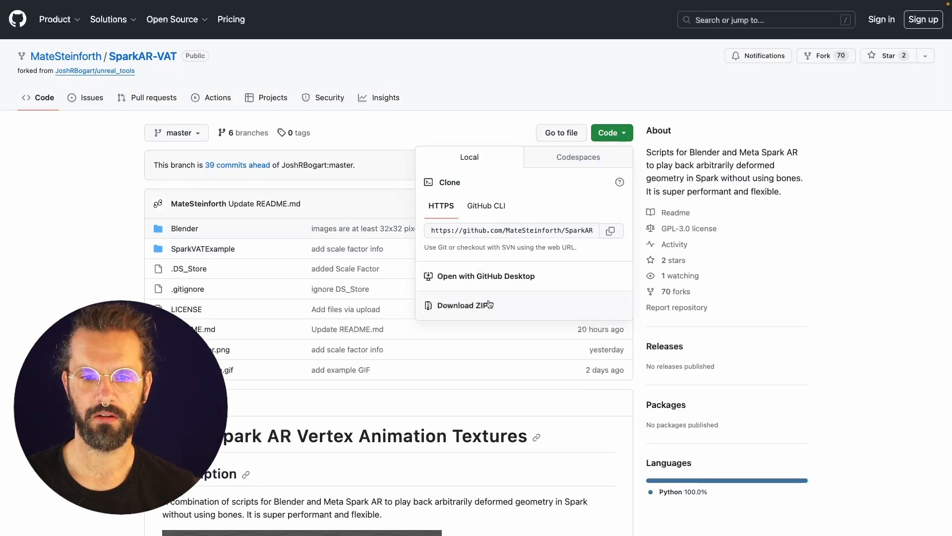
left_click(465, 305)
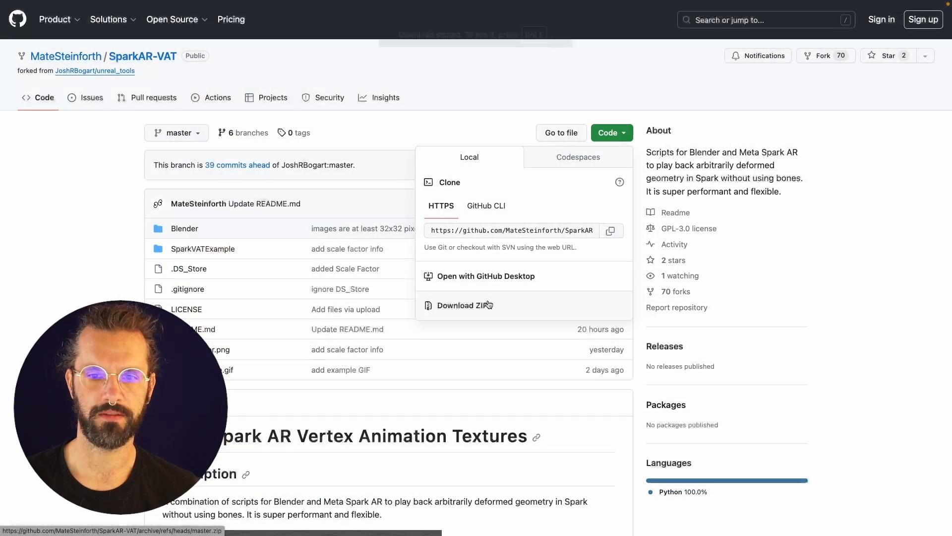
left_click(466, 305)
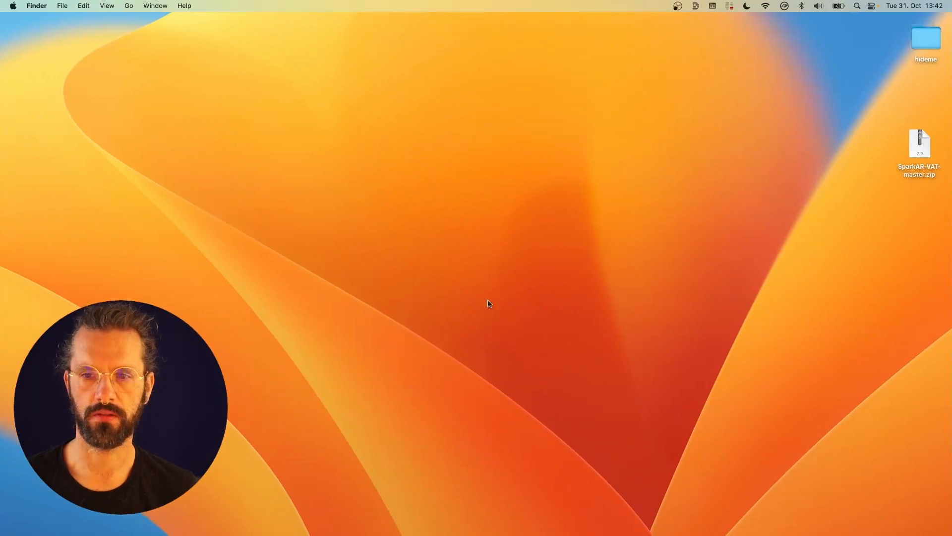
Unzip SparkAR-VAT-master.zip and select vertex_animation.py in its Blender folder.
double_click(920, 144)
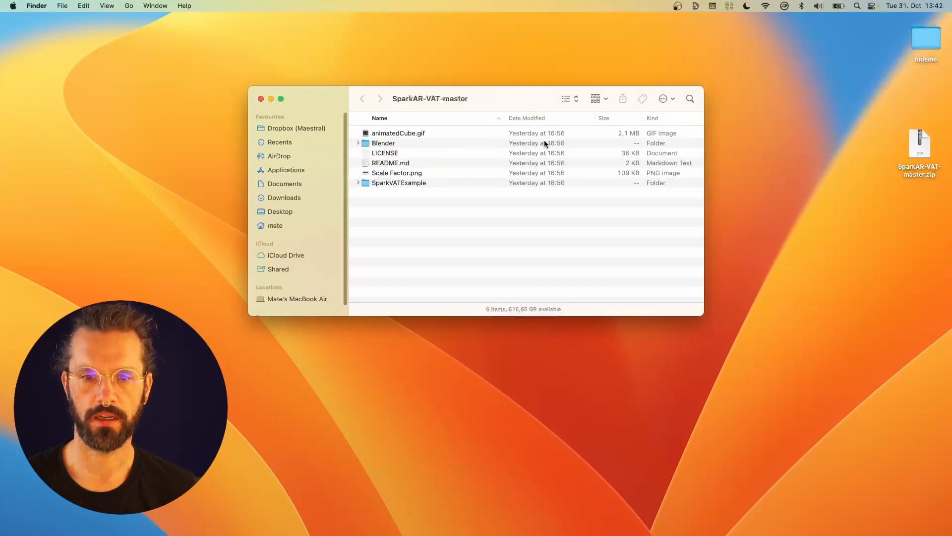
double_click(384, 143)
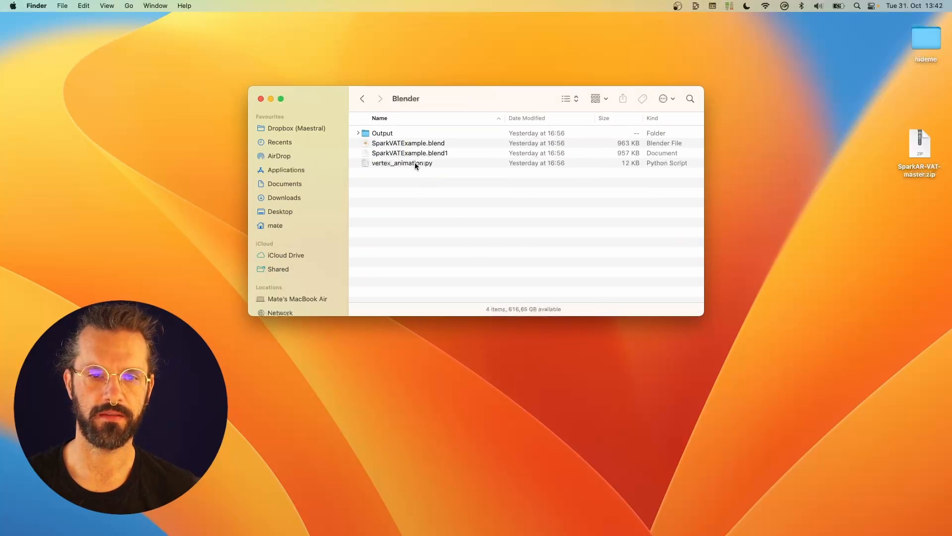
left_click(403, 163)
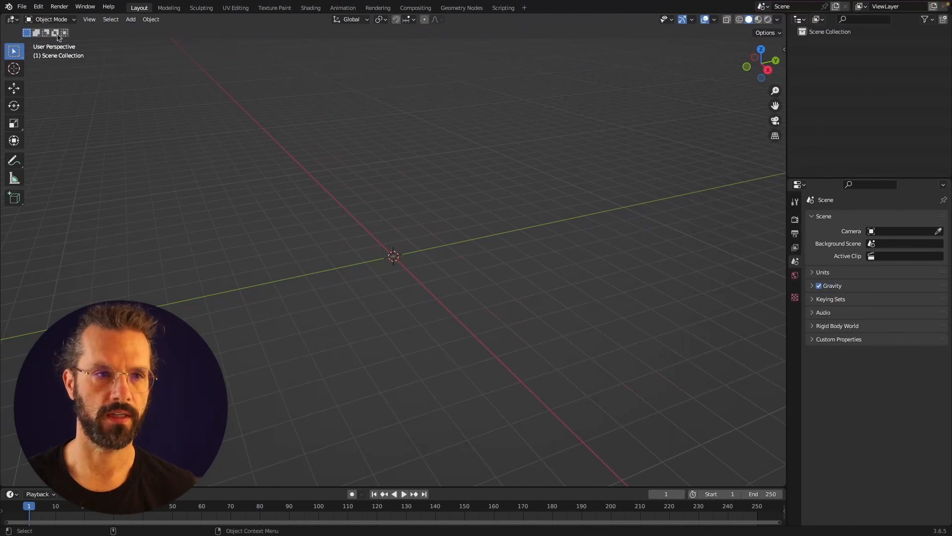
Install vertex_animation.py as a Blender add-on through Preferences and show its Vertex Animation panel.
left_click(38, 7)
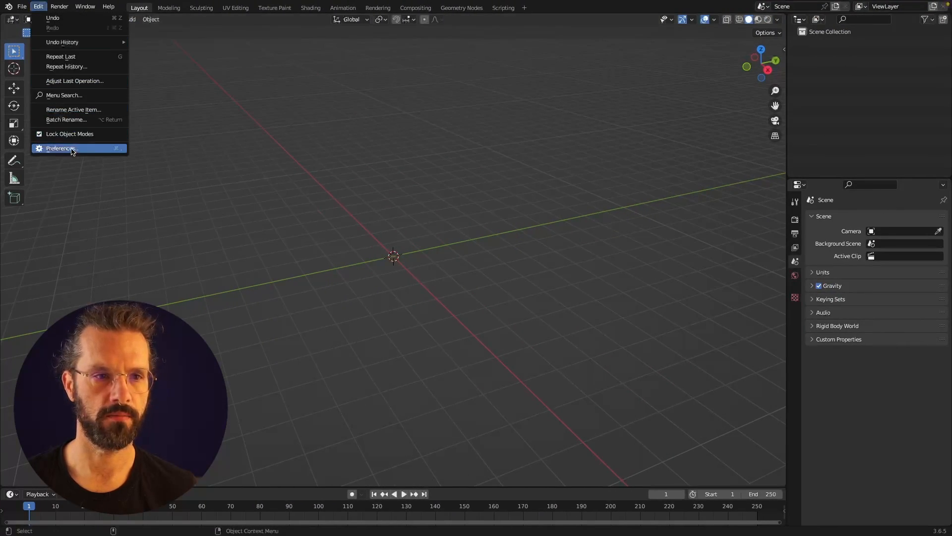
left_click(60, 148)
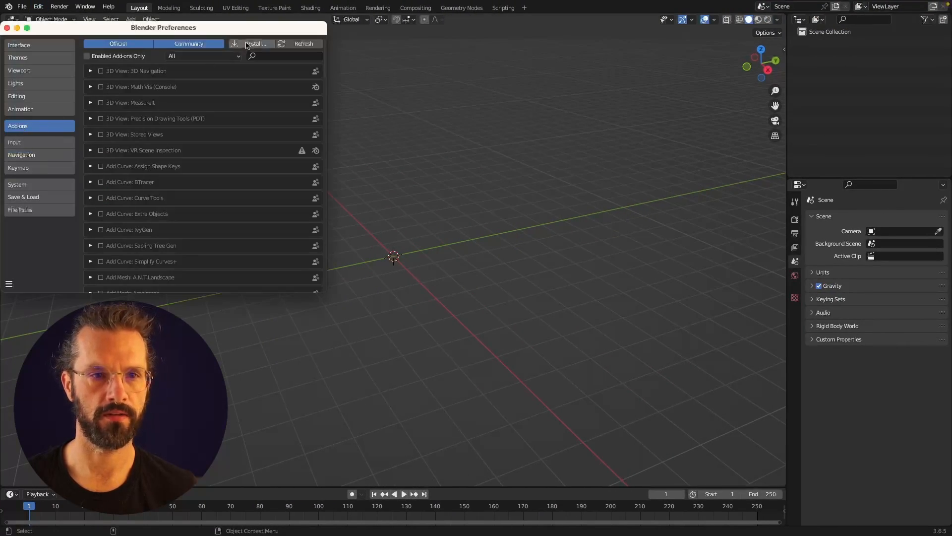
left_click(256, 43)
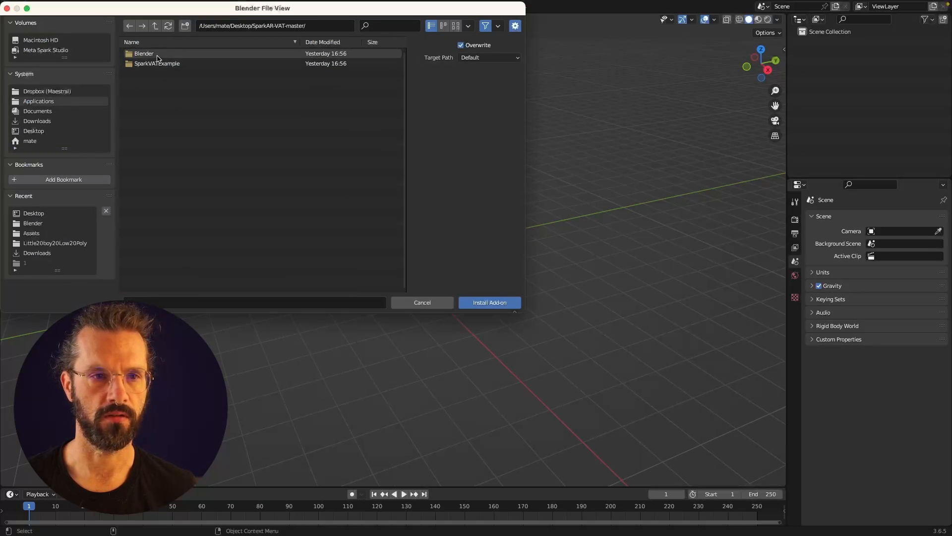
left_click(489, 303)
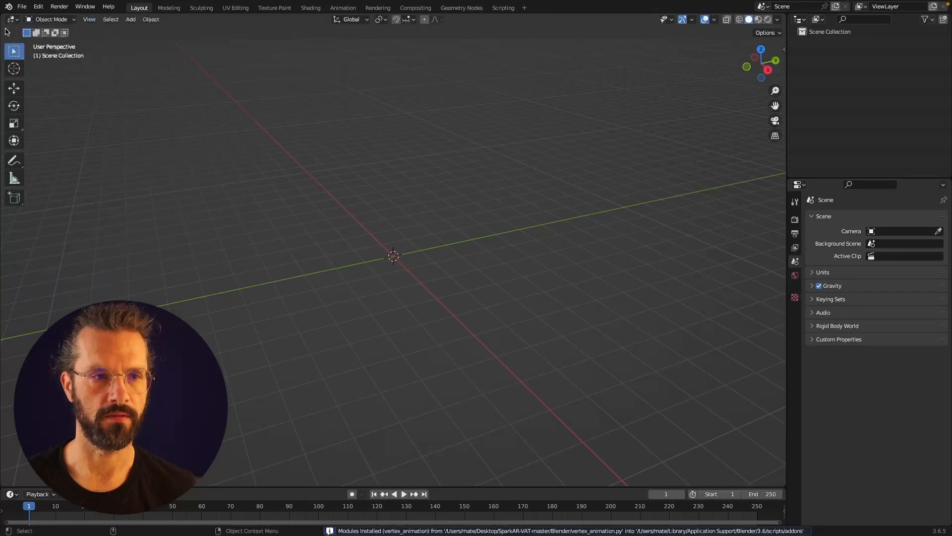
left_click(782, 51)
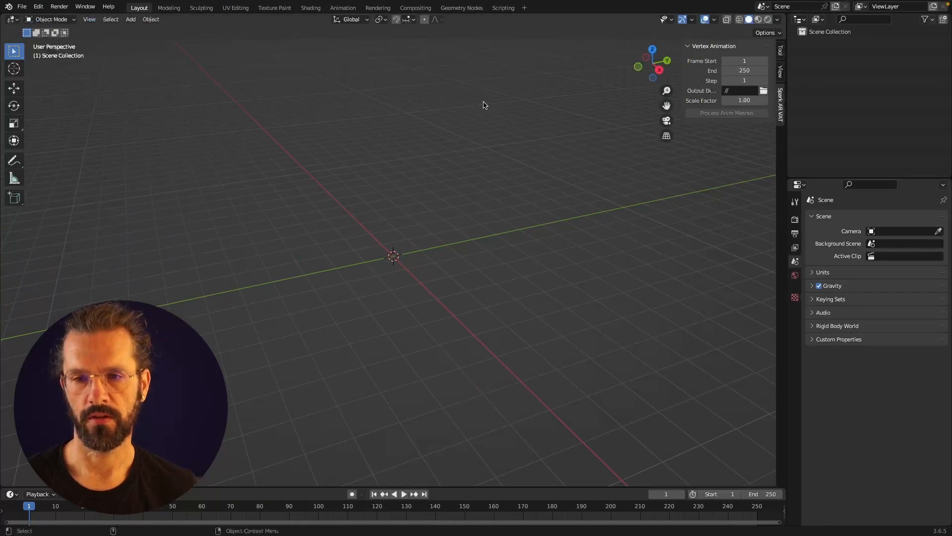
left_click(130, 19)
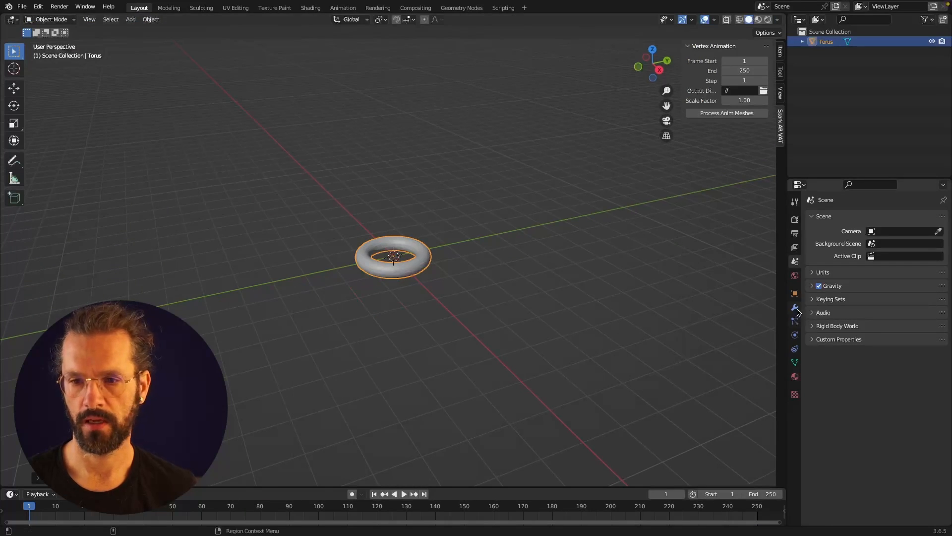
Animate a Simple Deform Twist on the torus across frames 1 to 100.
left_click(796, 306)
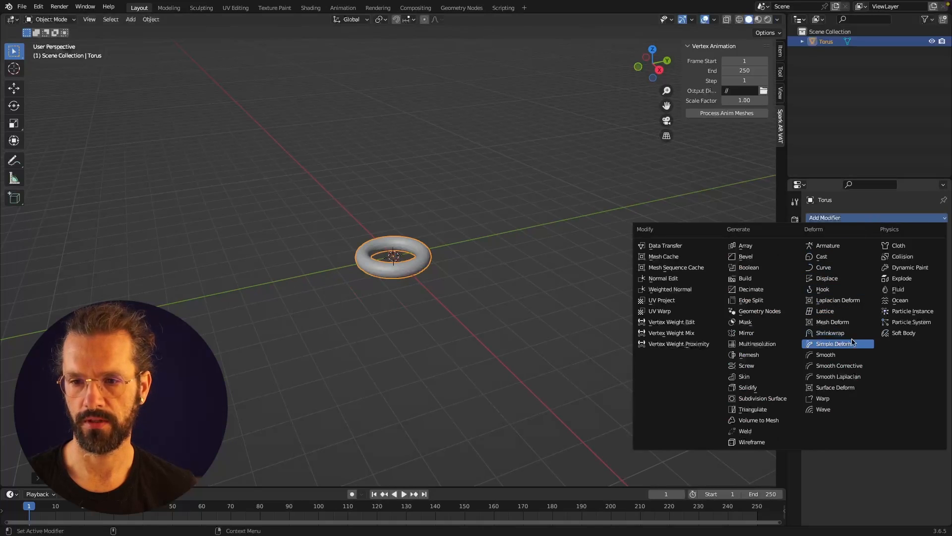
left_click(836, 343)
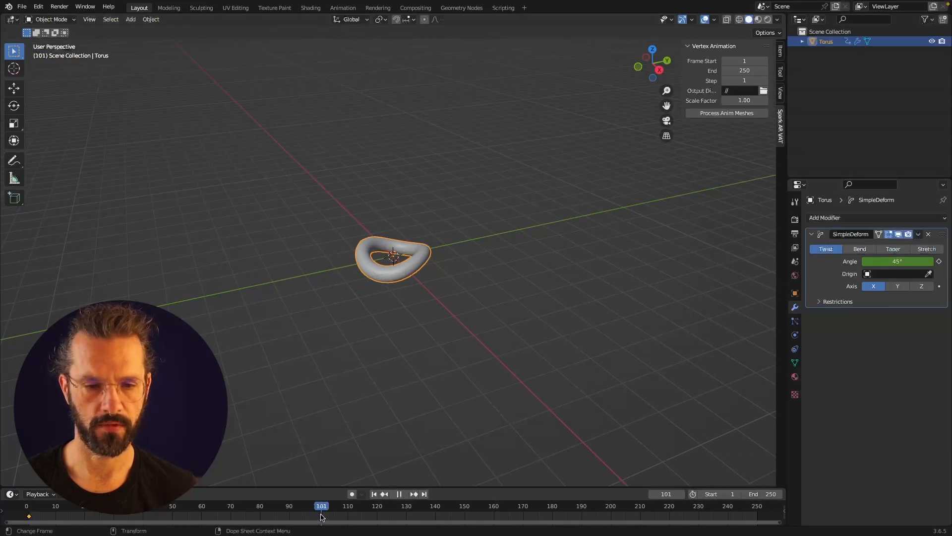
left_click(400, 494)
type("100")
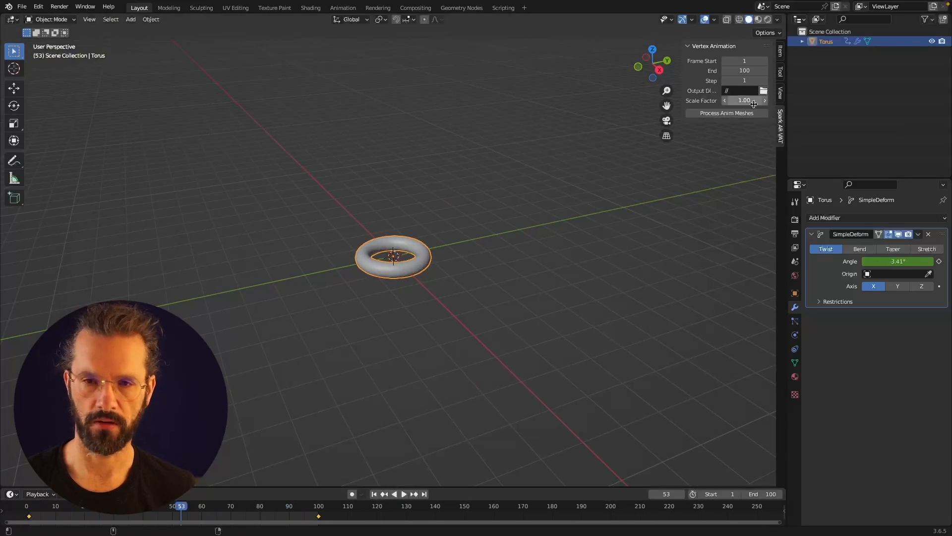
mouse_move(744, 71)
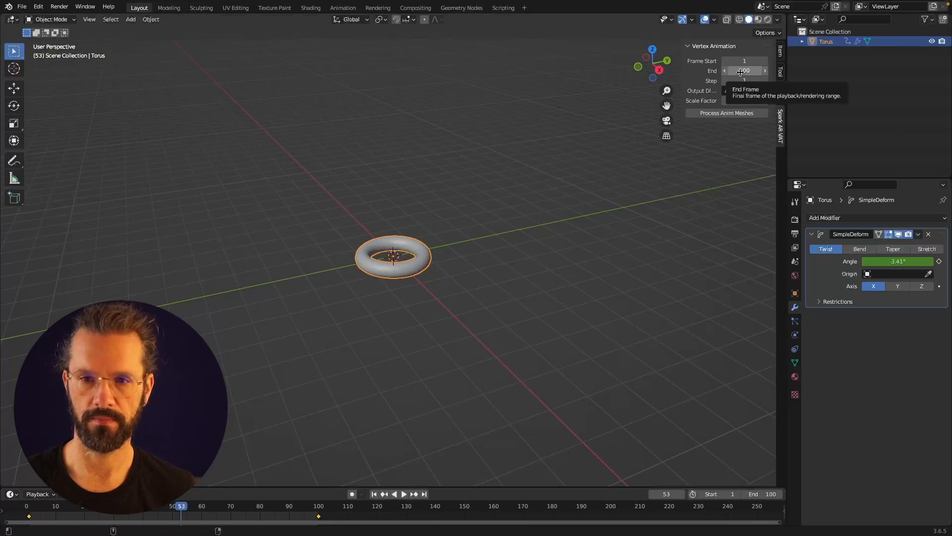
Set the Vertex Animation output directory to the Desktop.
left_click(764, 90)
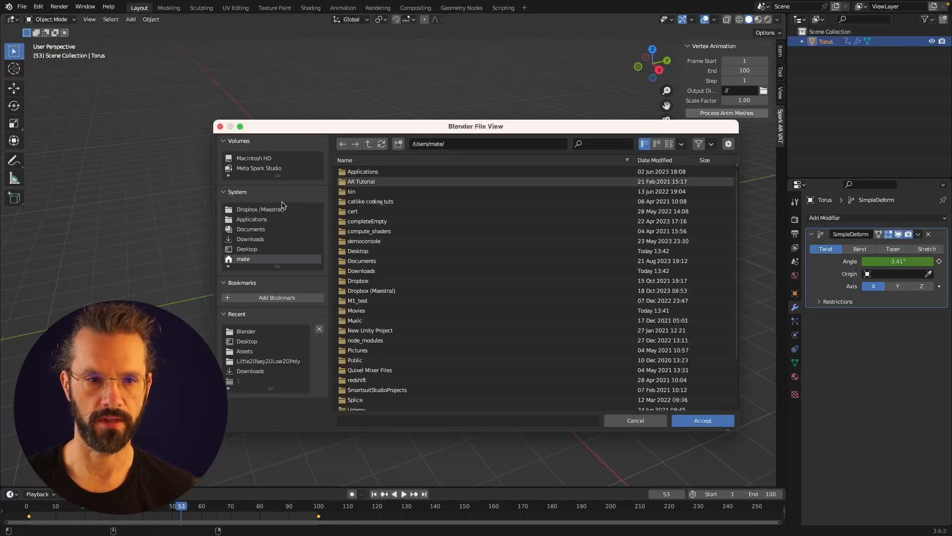
double_click(246, 249)
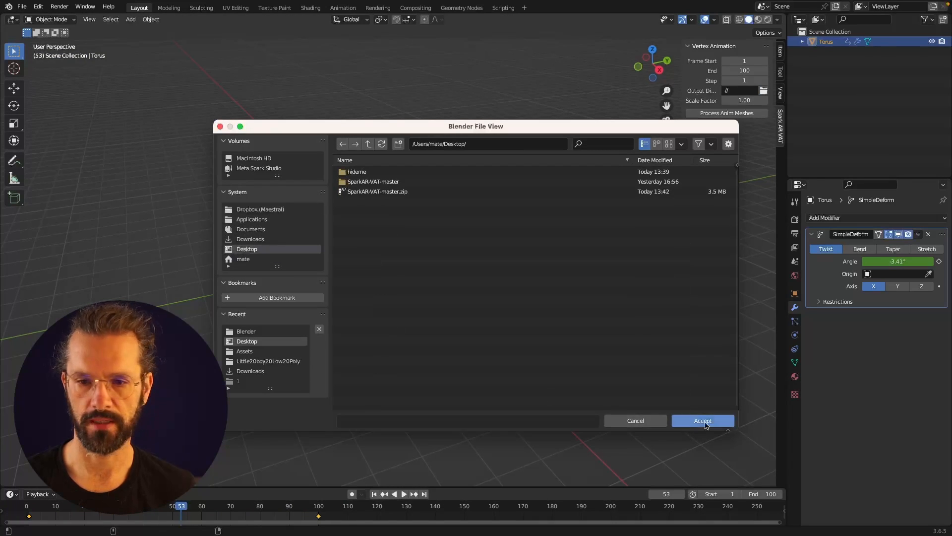
left_click(703, 420)
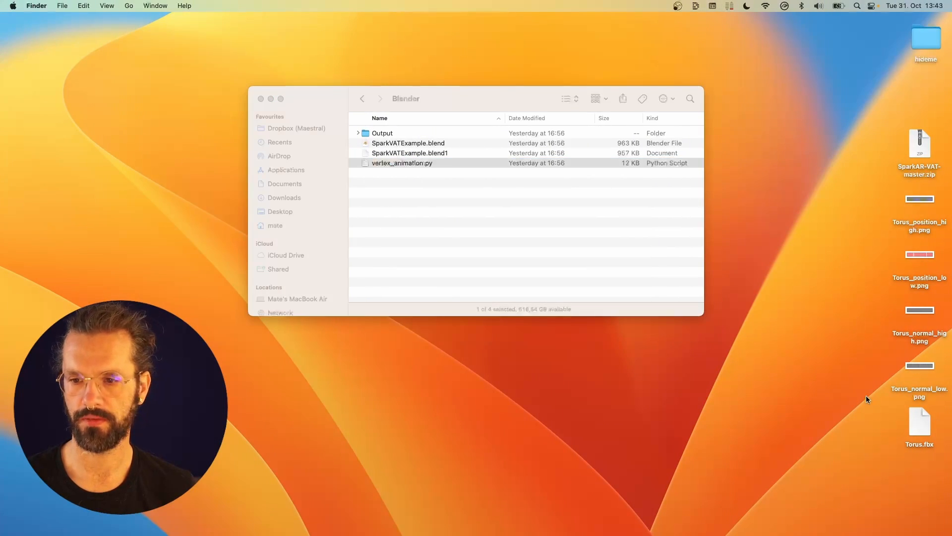
Check Torus.fbx and preview Torus_normal_high.png on the Desktop.
left_click(919, 419)
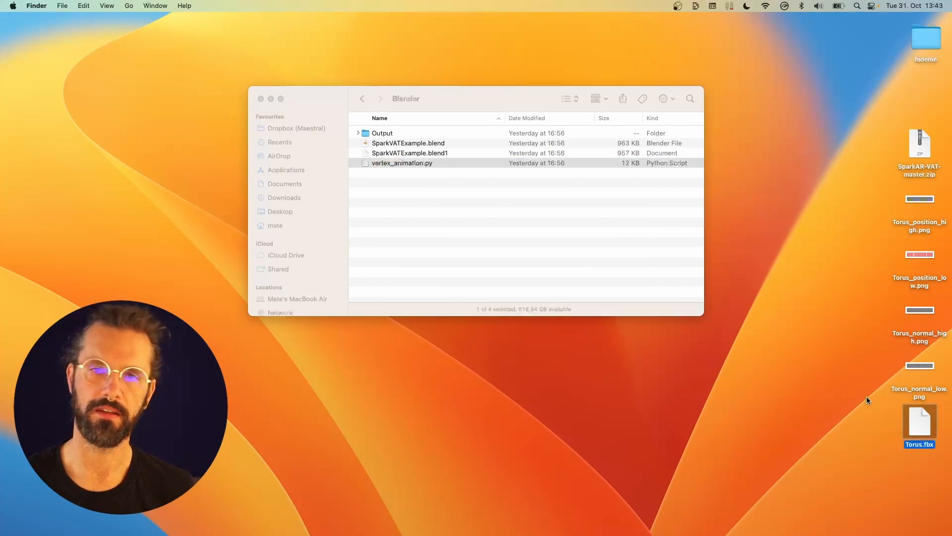
left_click(919, 365)
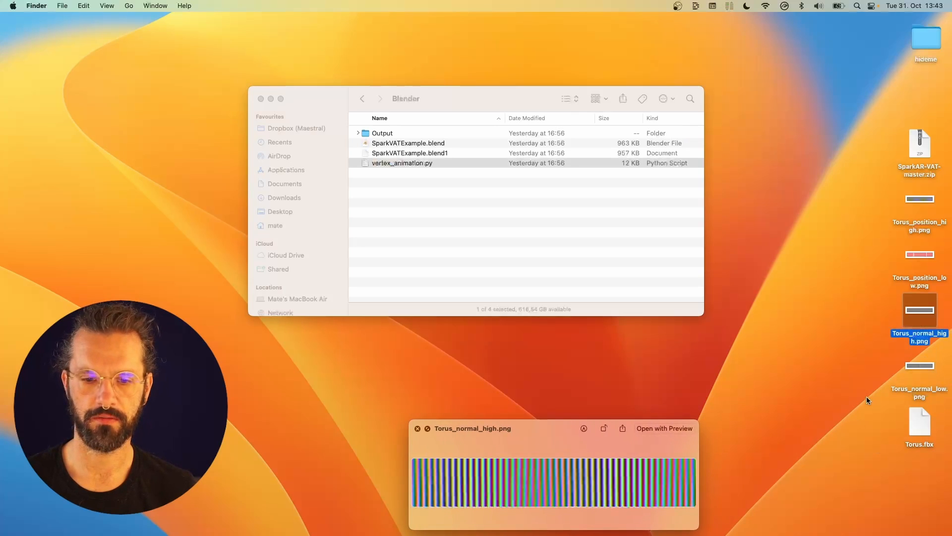
left_click(919, 198)
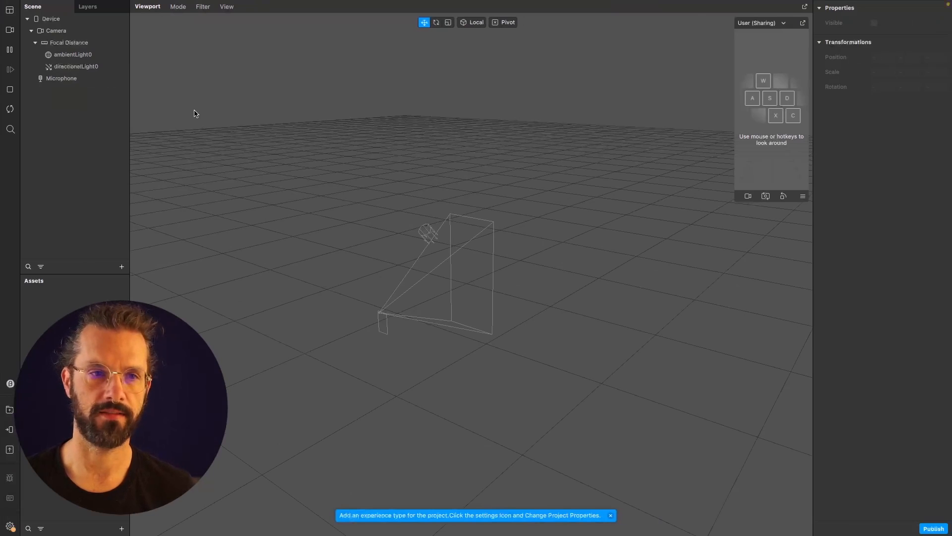
Enable the Vertex Texture Fetch capability in Project Properties.
left_click(195, 6)
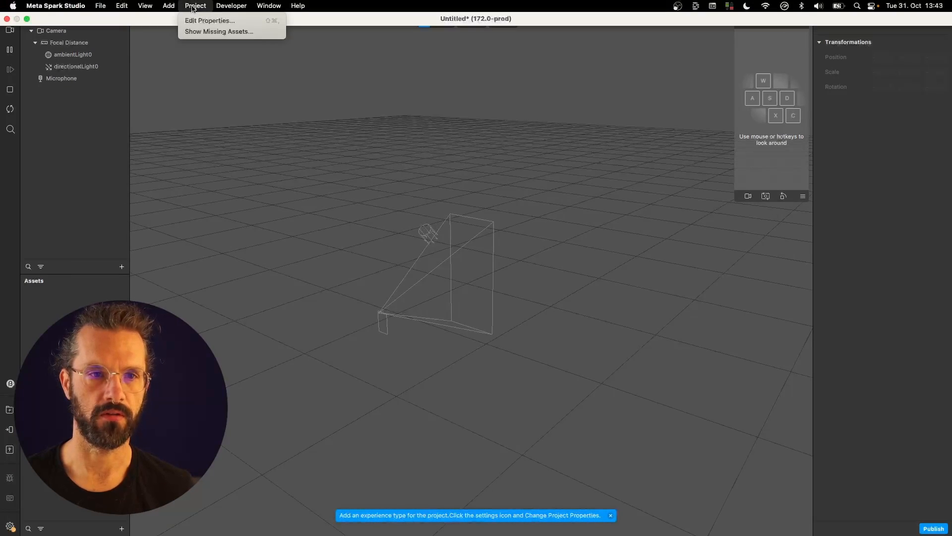
left_click(209, 19)
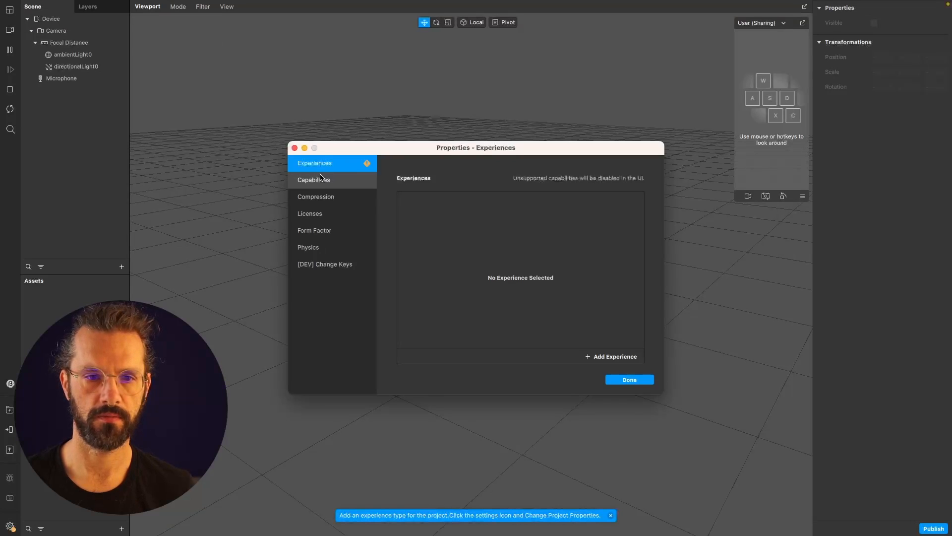
left_click(314, 179)
type("verte")
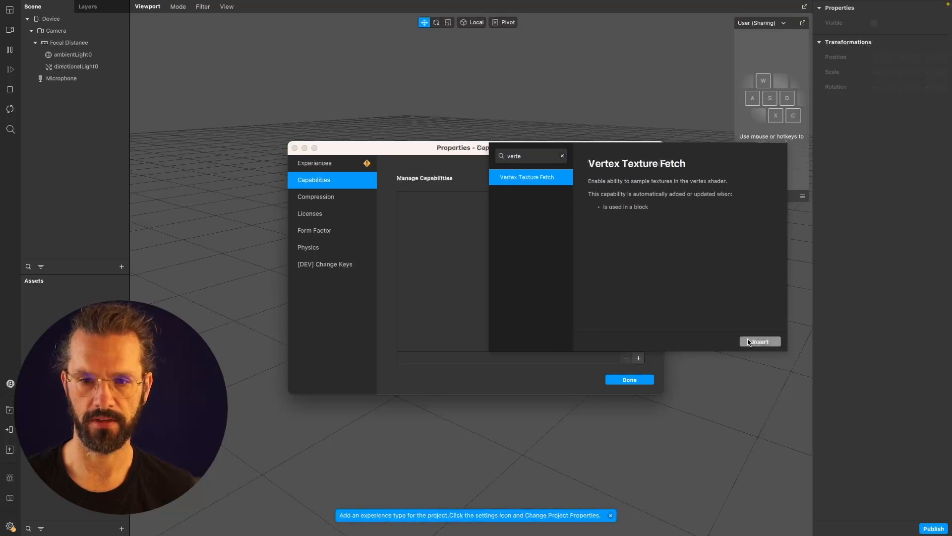
left_click(628, 378)
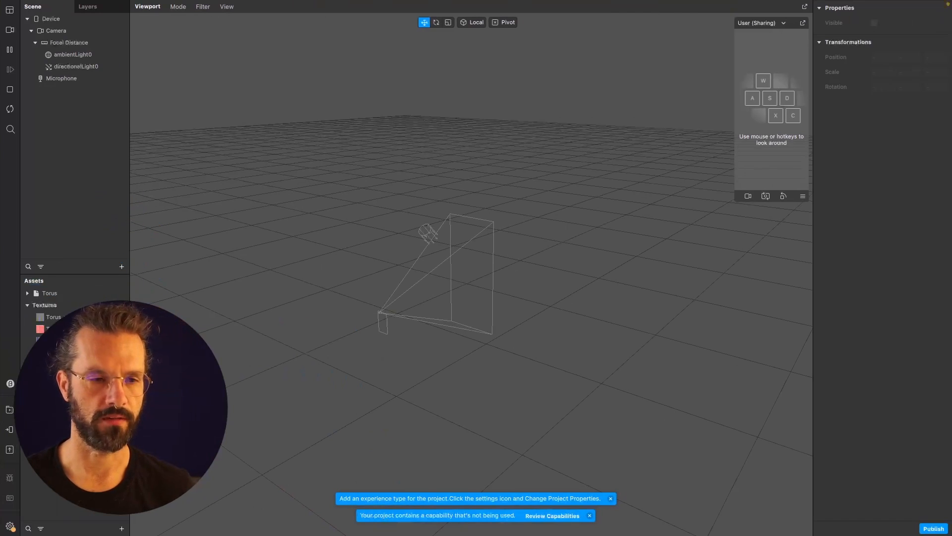
Set iOS, Android and Older Android compression to None for the Torus textures.
left_click(54, 317)
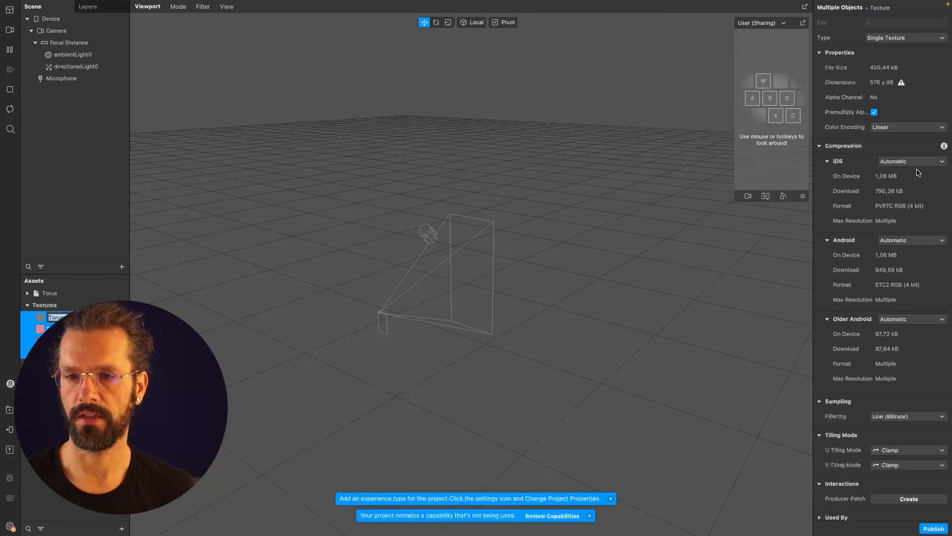
left_click(910, 161)
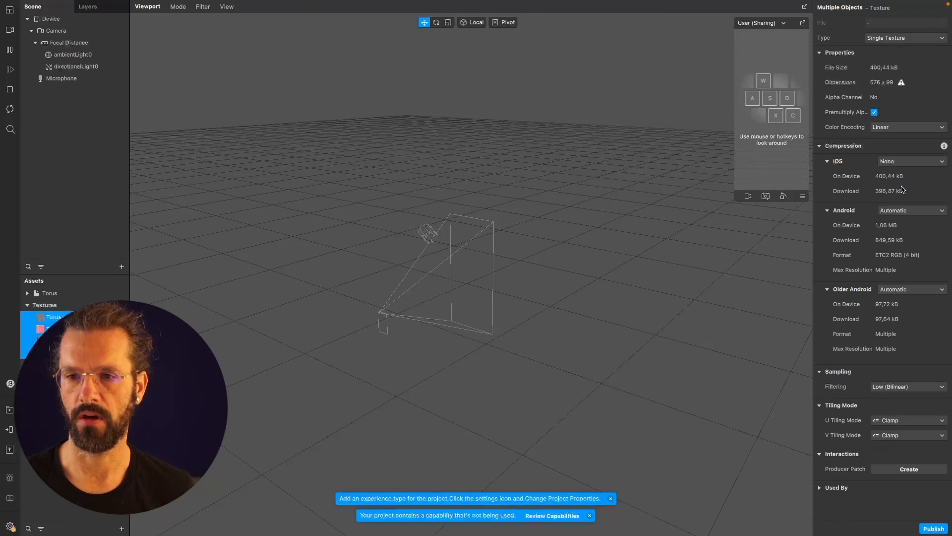
left_click(910, 210)
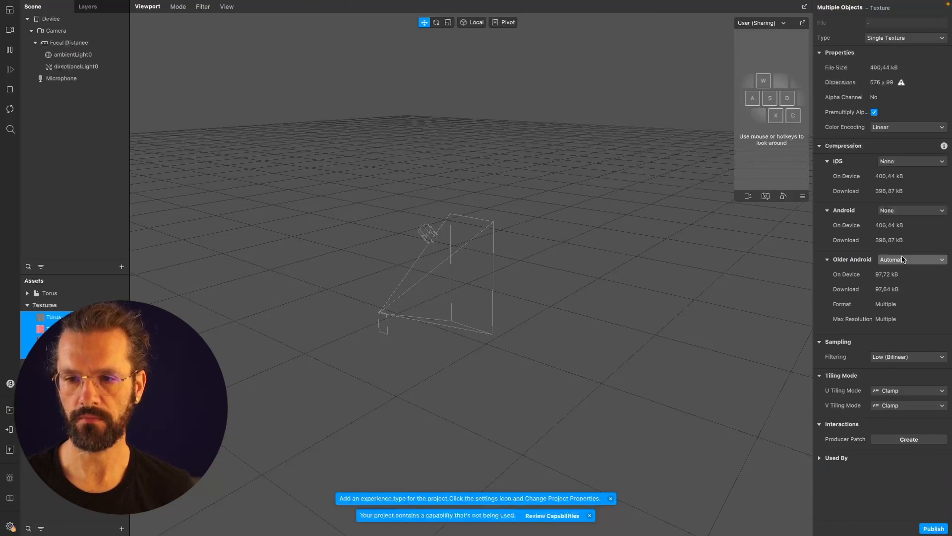
left_click(911, 259)
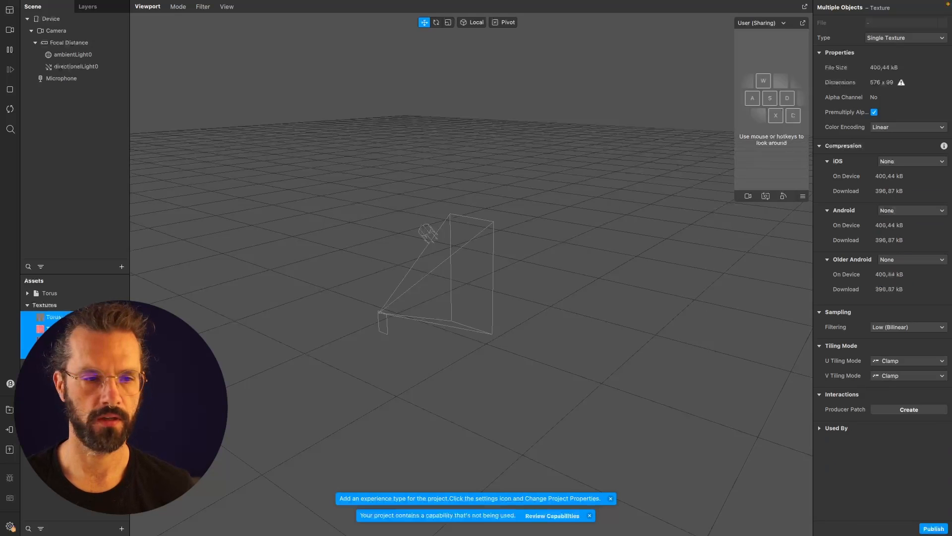
left_click(49, 293)
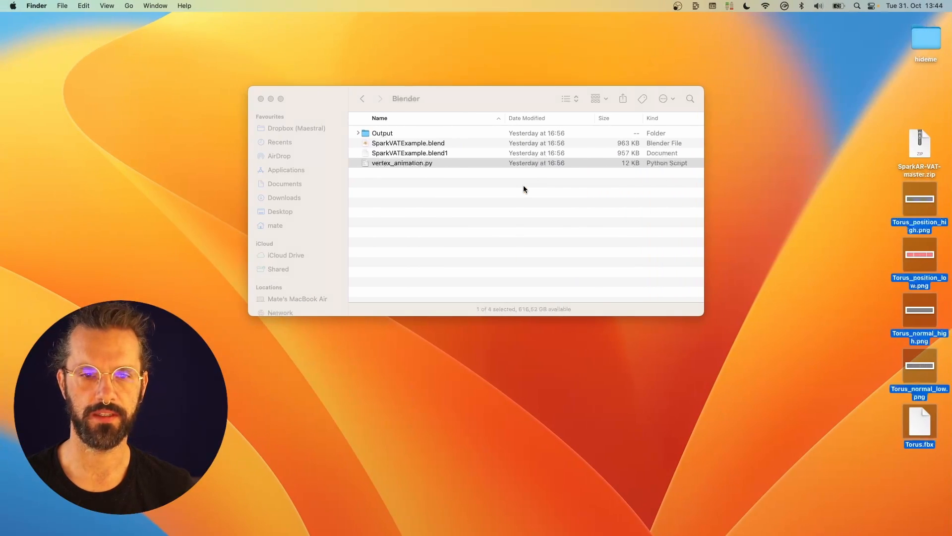
Bring the SparkVAT shader from SparkVATExample into the project and expand the Torus asset.
left_click(362, 98)
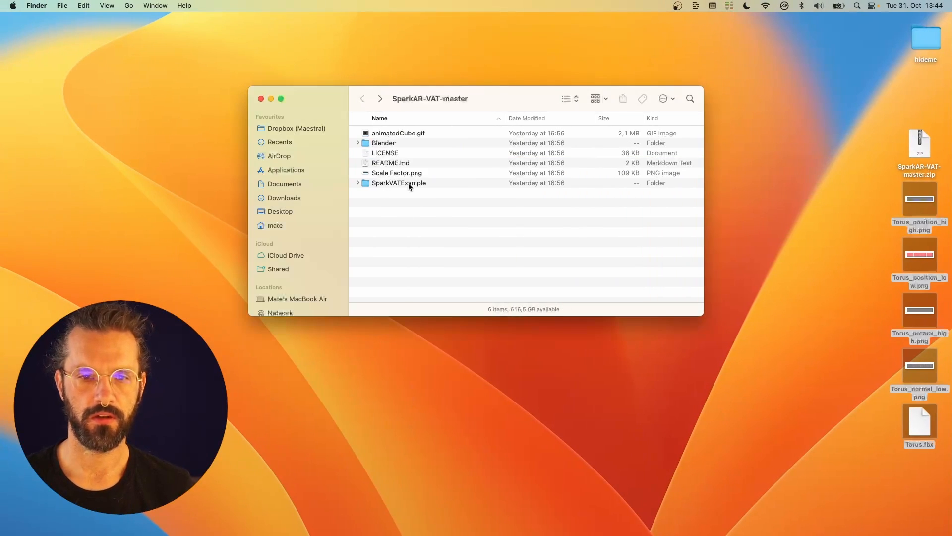
double_click(399, 183)
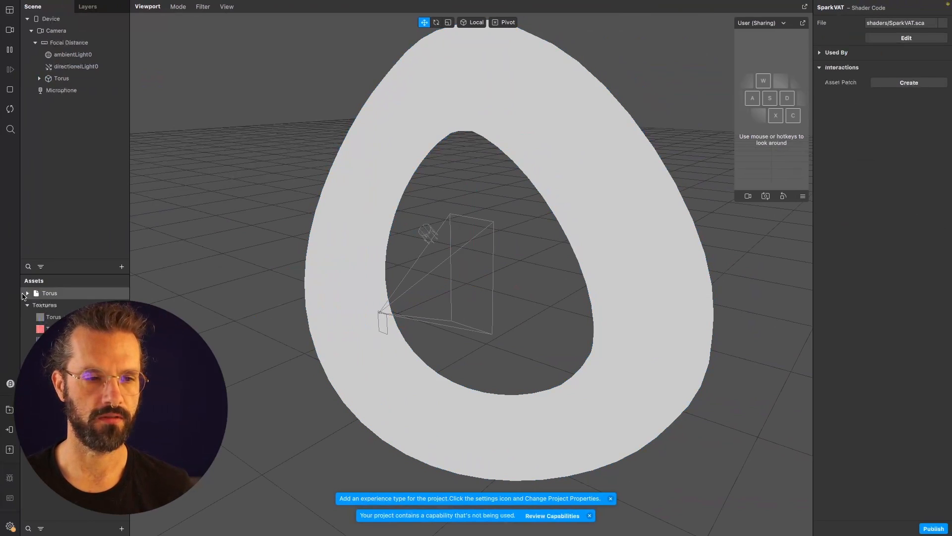
left_click(54, 317)
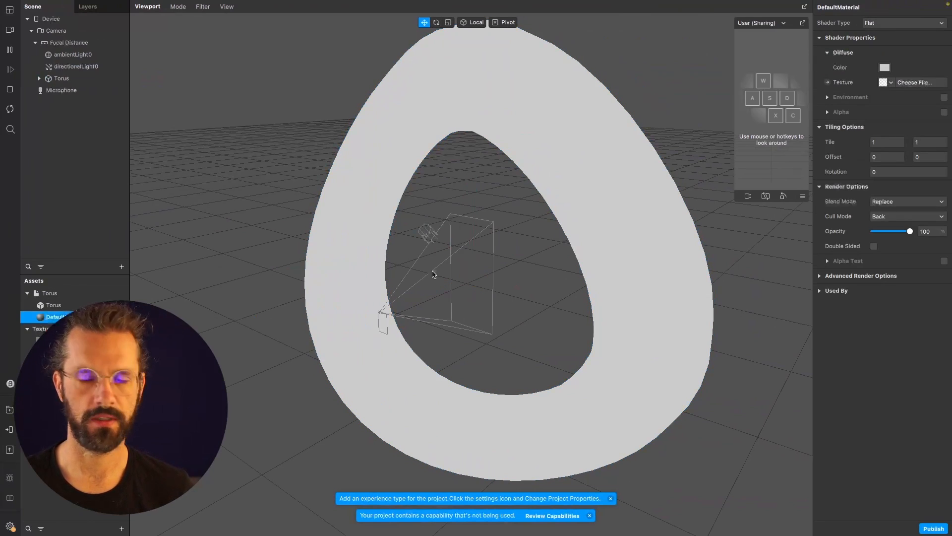
Switch the Torus material to Shader Asset with Torus_position_high and Torus_position_low textures.
left_click(902, 23)
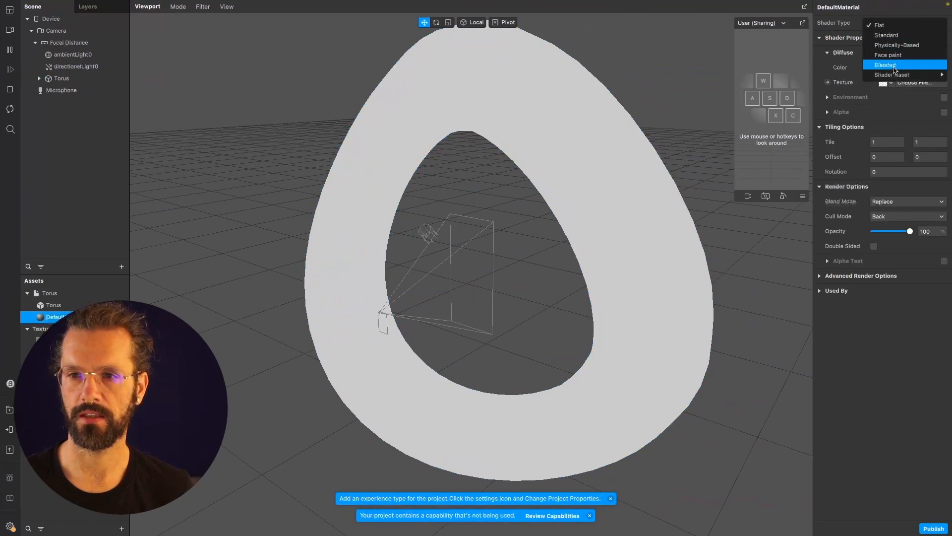
left_click(892, 75)
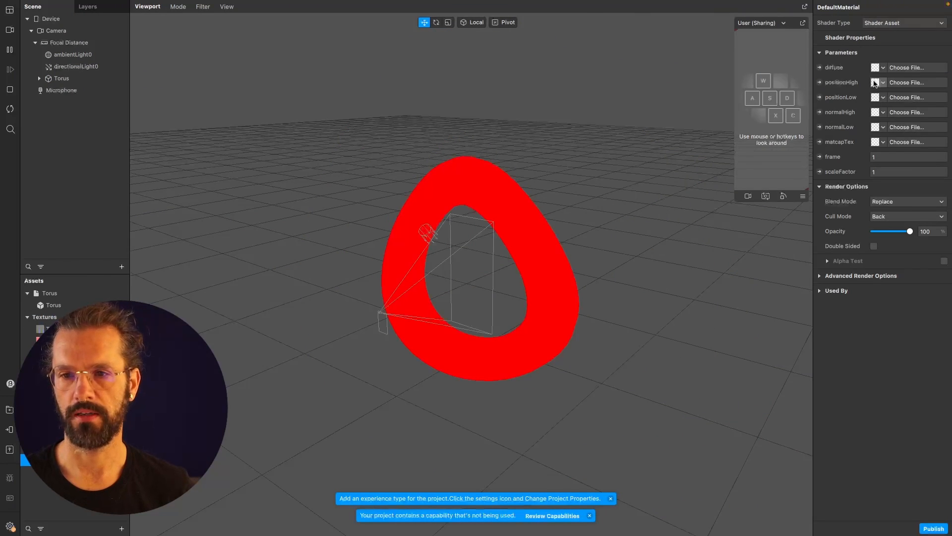
left_click(884, 82)
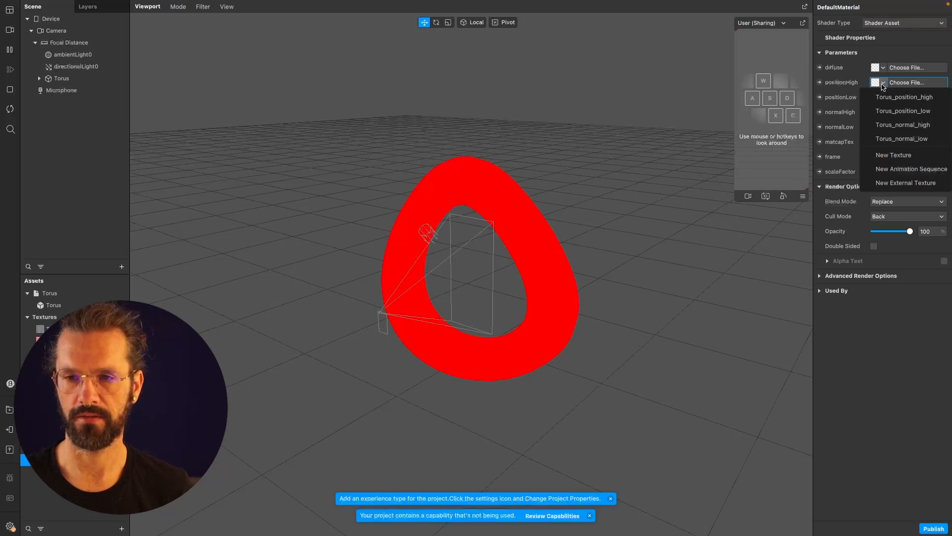
left_click(904, 97)
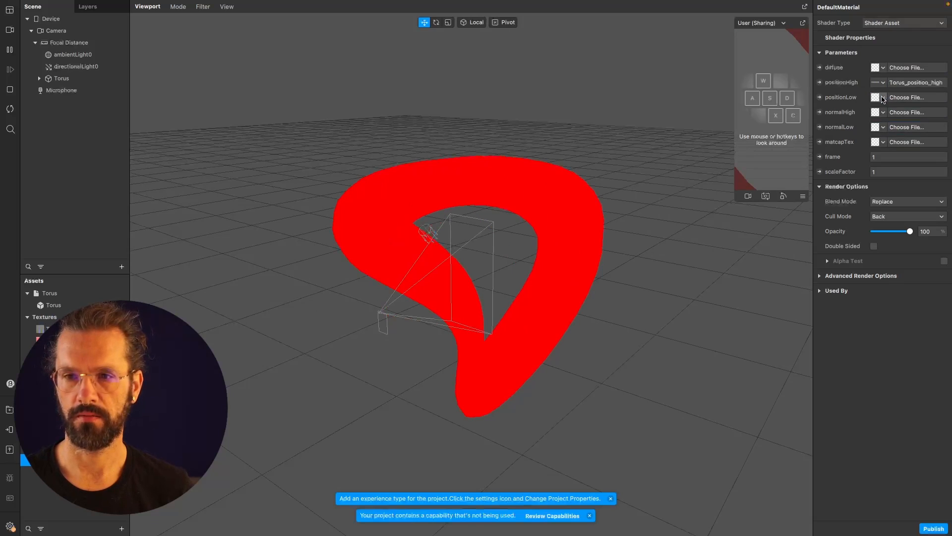
left_click(884, 111)
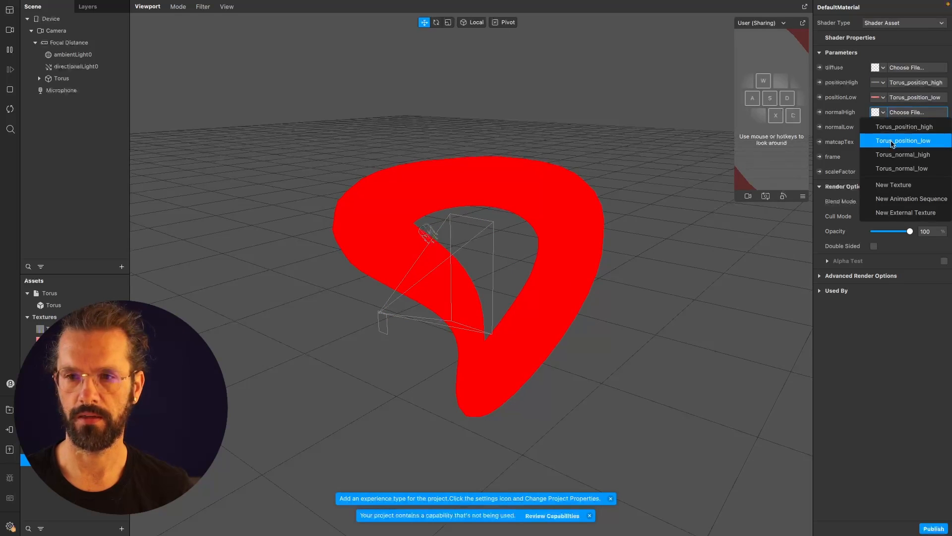
Assign Torus_normal_high to the normal slots and set frame to 0.
left_click(906, 154)
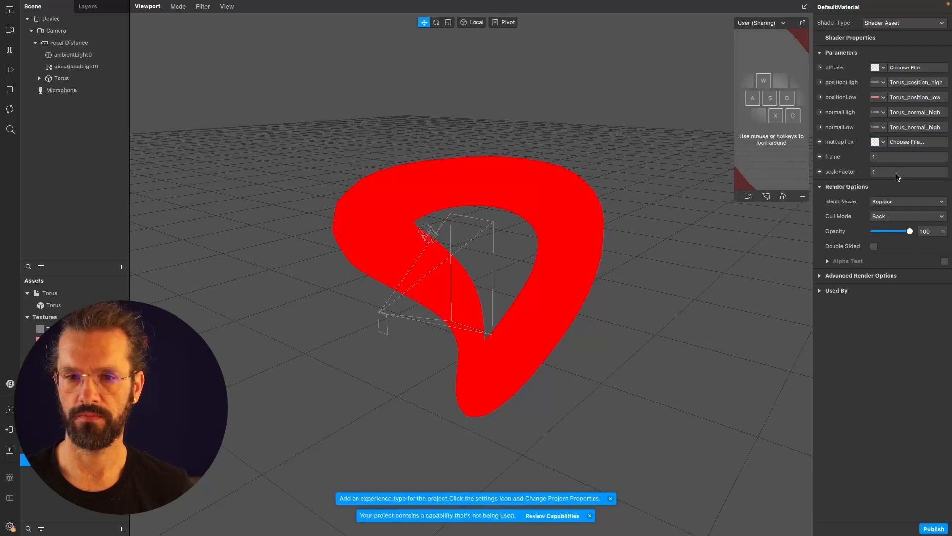
left_click(907, 157)
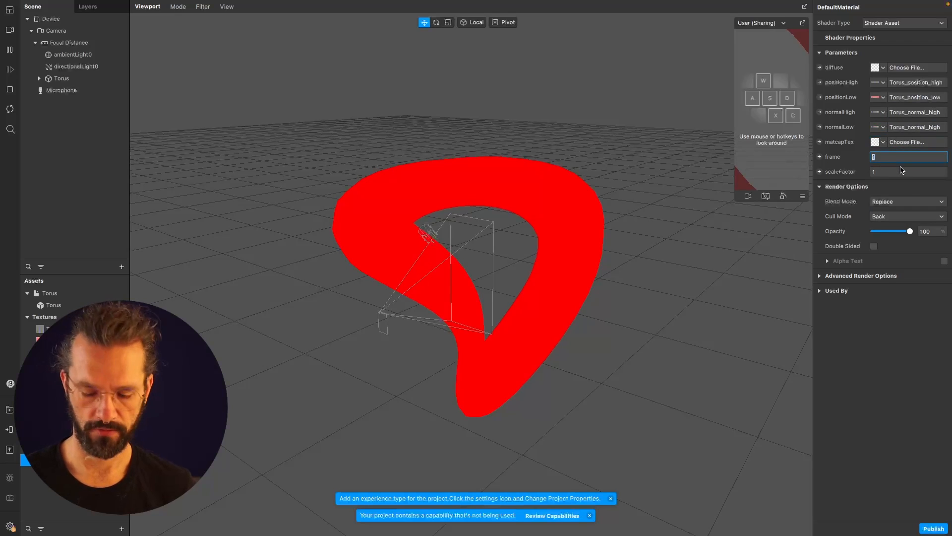
type("0")
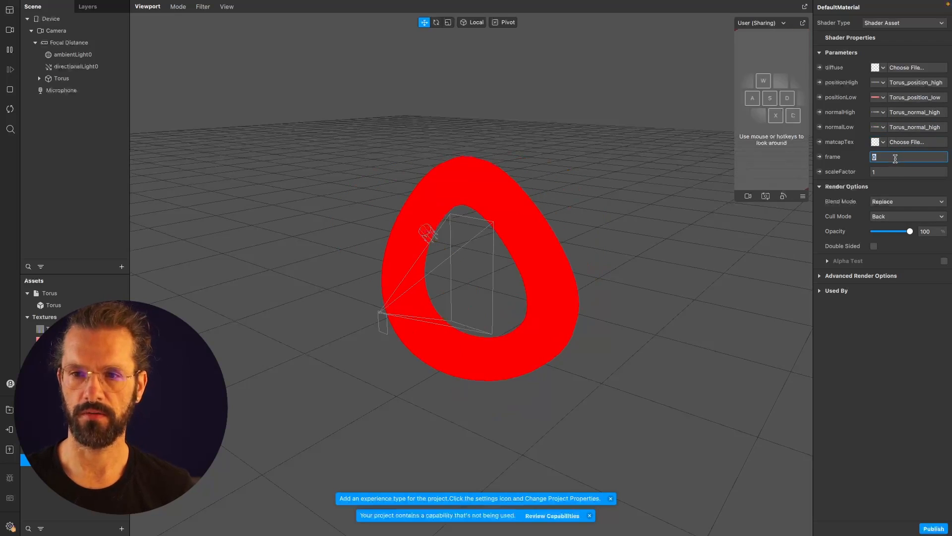
type("1")
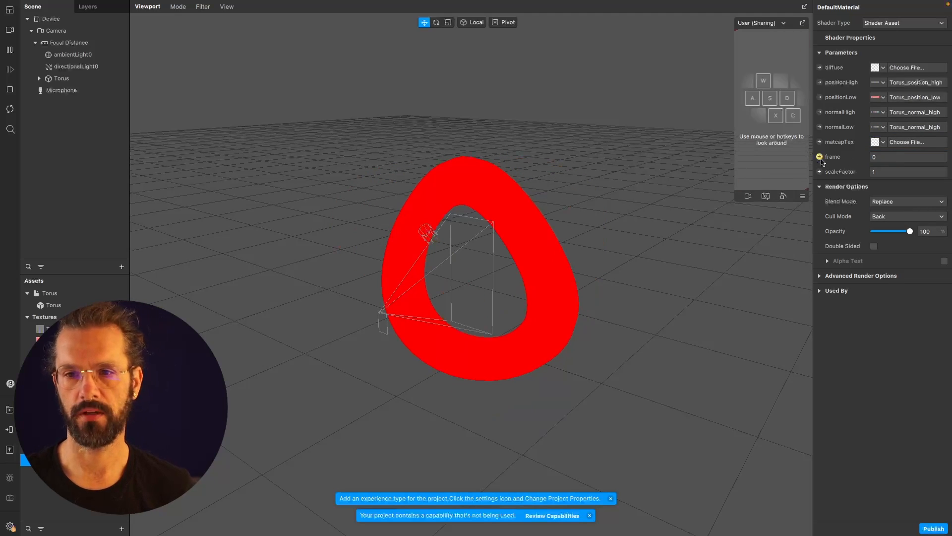
Drive the material's frame with a Loop Animation patch and set scaleFactor to 0.48.
left_click(820, 157)
type("loo")
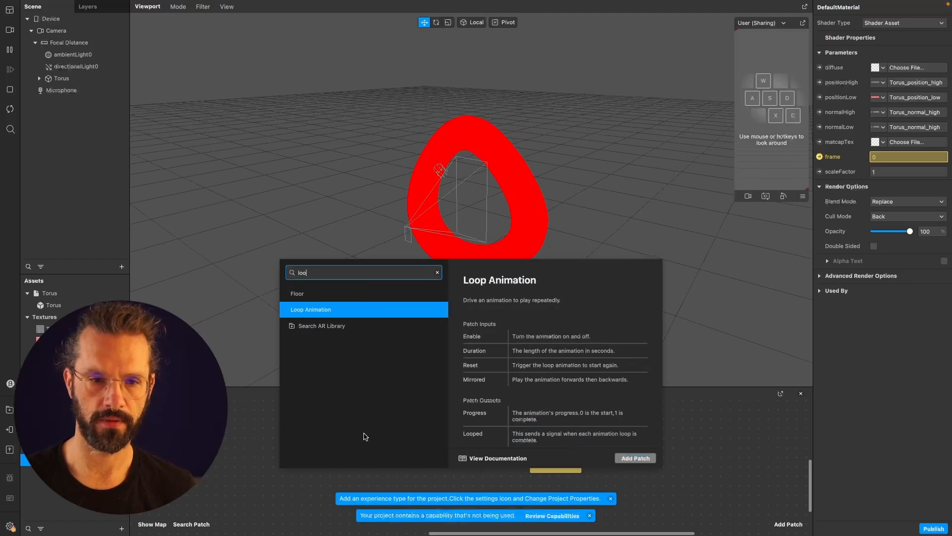
left_click(635, 457)
type("0,48")
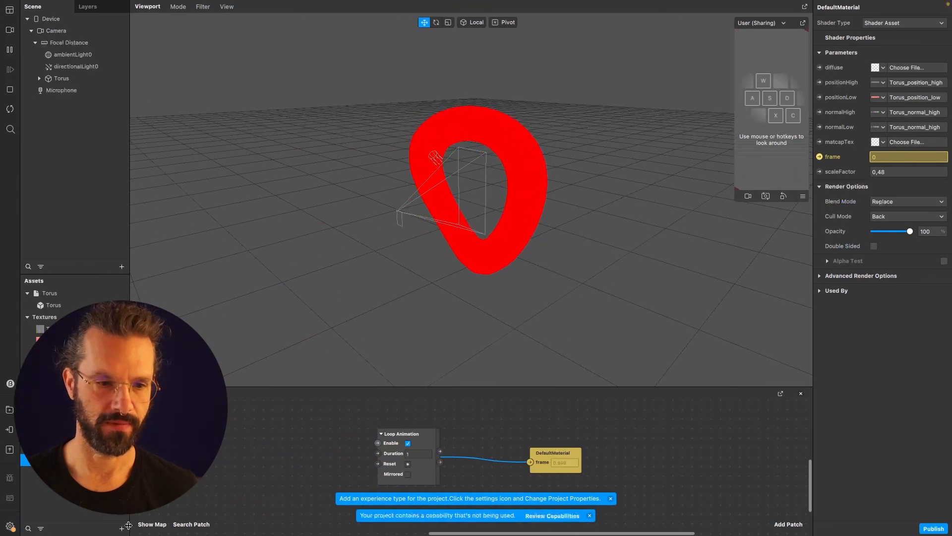
Import the screenshot image from the Desktop into the project assets.
left_click(121, 265)
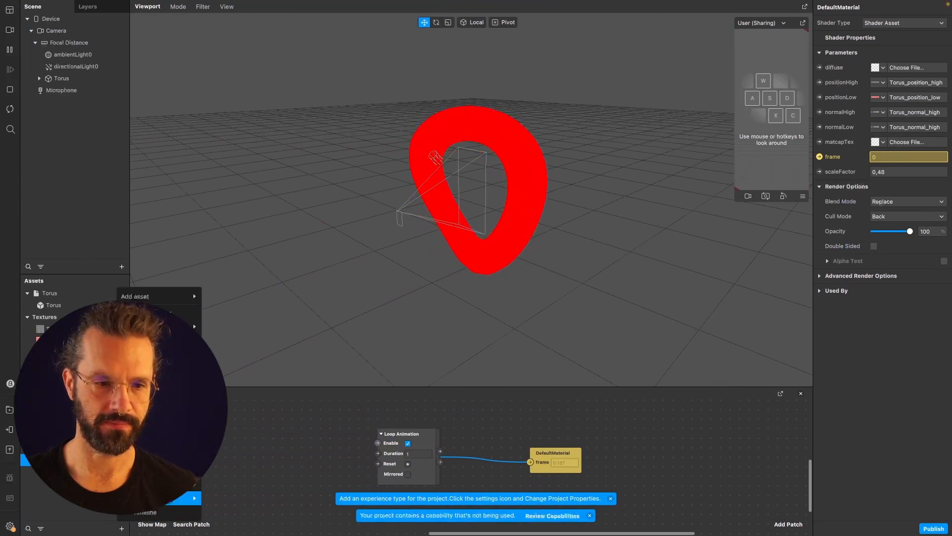
left_click(215, 296)
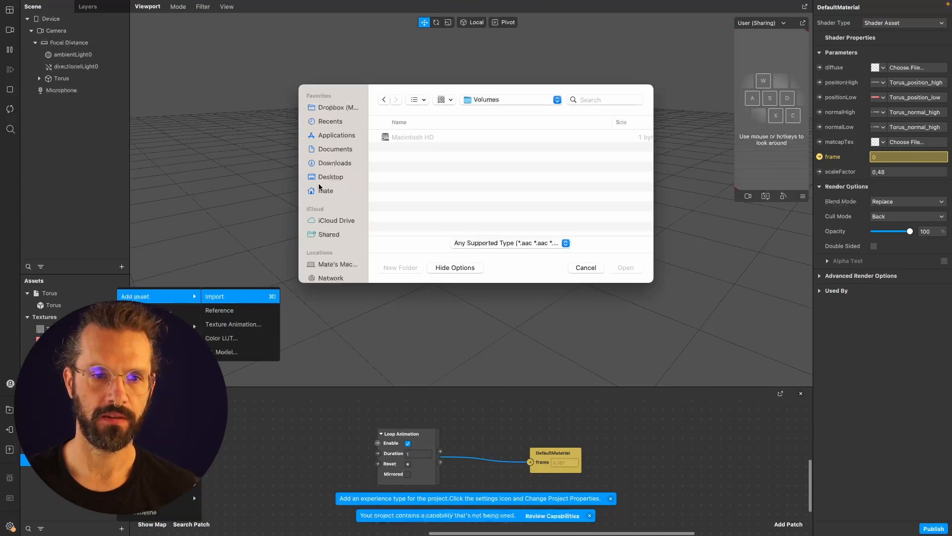
left_click(585, 267)
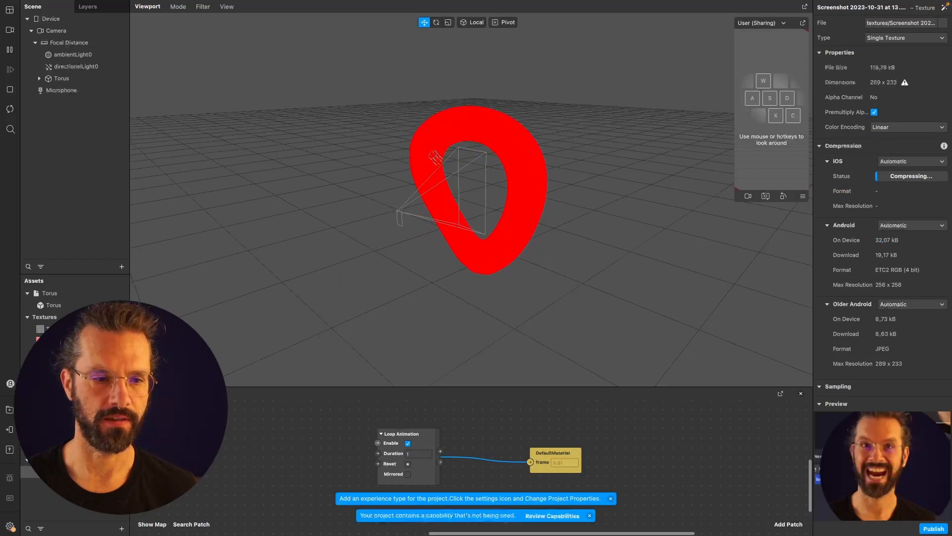
Assign the Screenshot texture to the material's diffuse slot and select the torus.
left_click(875, 67)
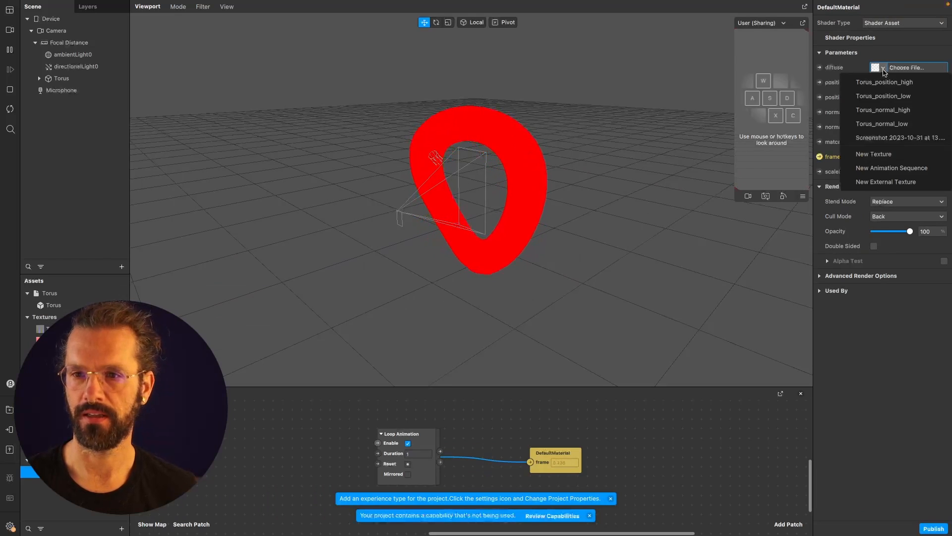
left_click(899, 137)
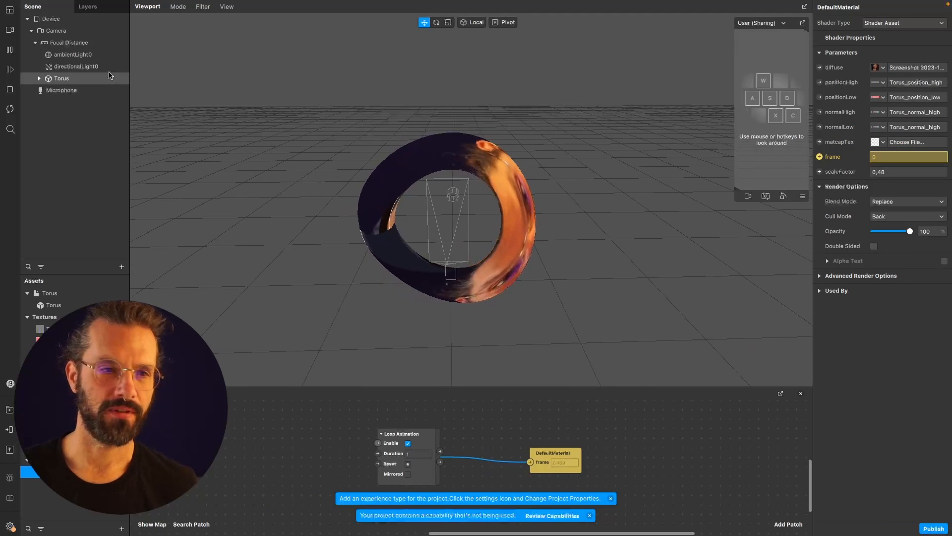
left_click(76, 66)
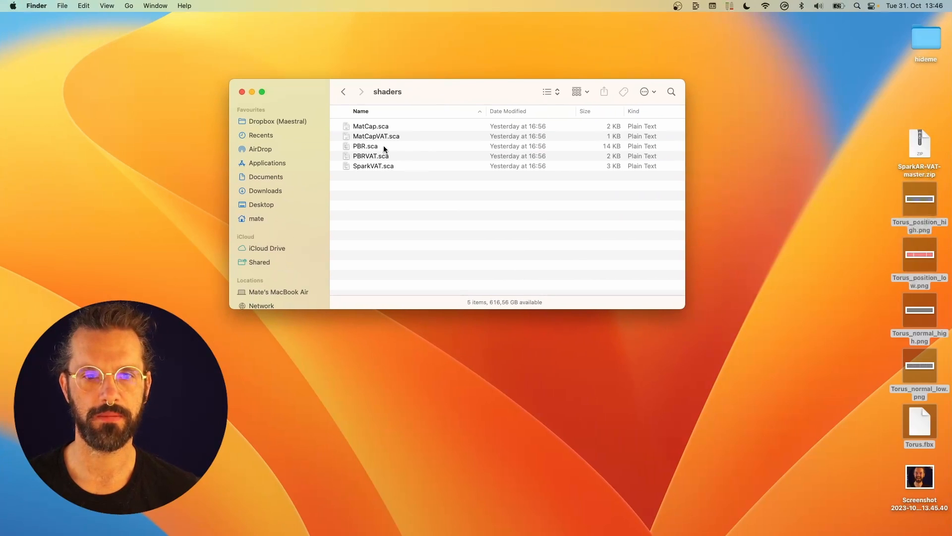
Drag PBR.sca and PBRVAT.sca from the shaders folder into the assets panel.
left_click(371, 155)
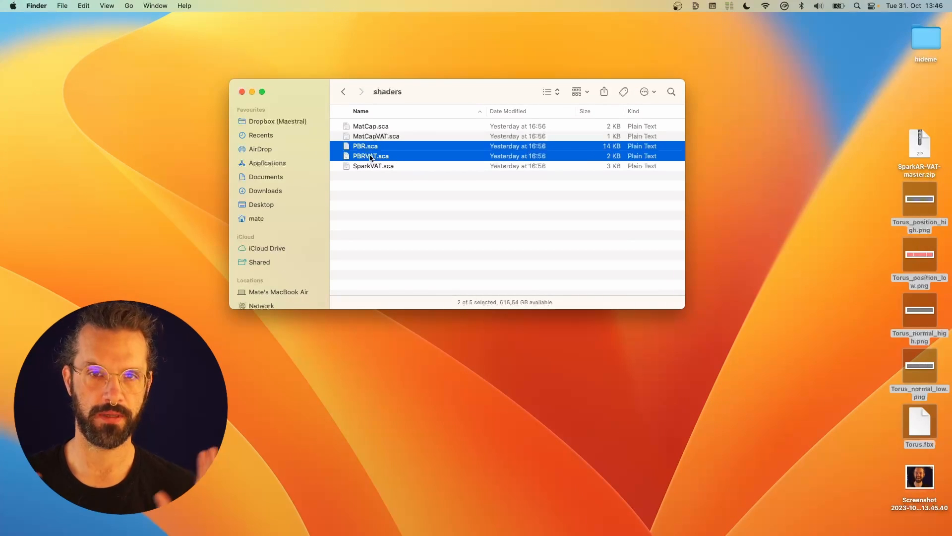
left_click_drag(370, 151, 423, 155)
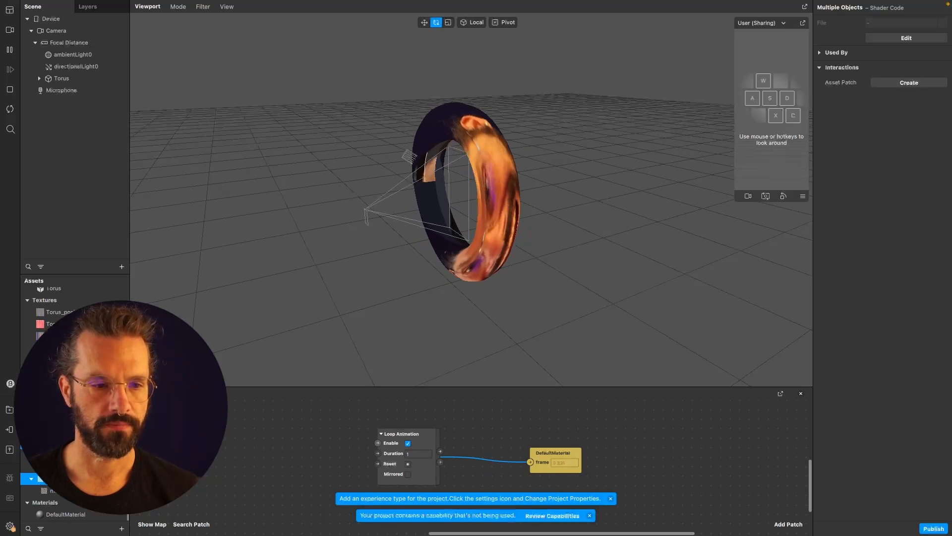
Set DefaultMaterial's shader asset to PBRVAT.sca, then select the directional light.
left_click(65, 513)
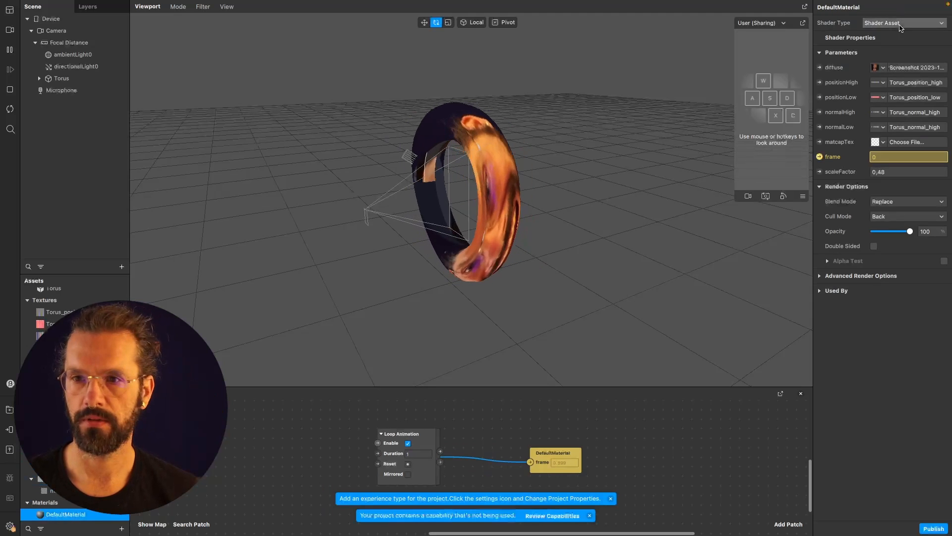
left_click(903, 22)
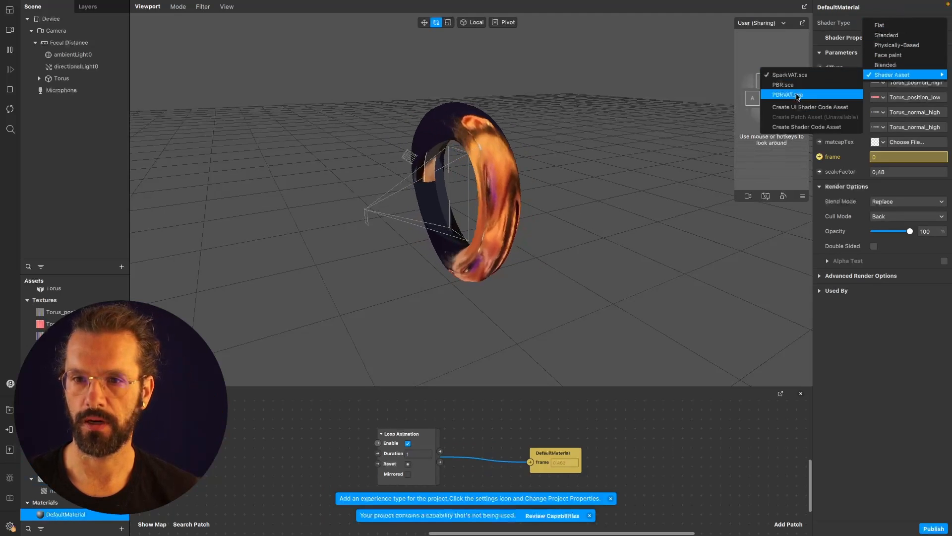
left_click(787, 94)
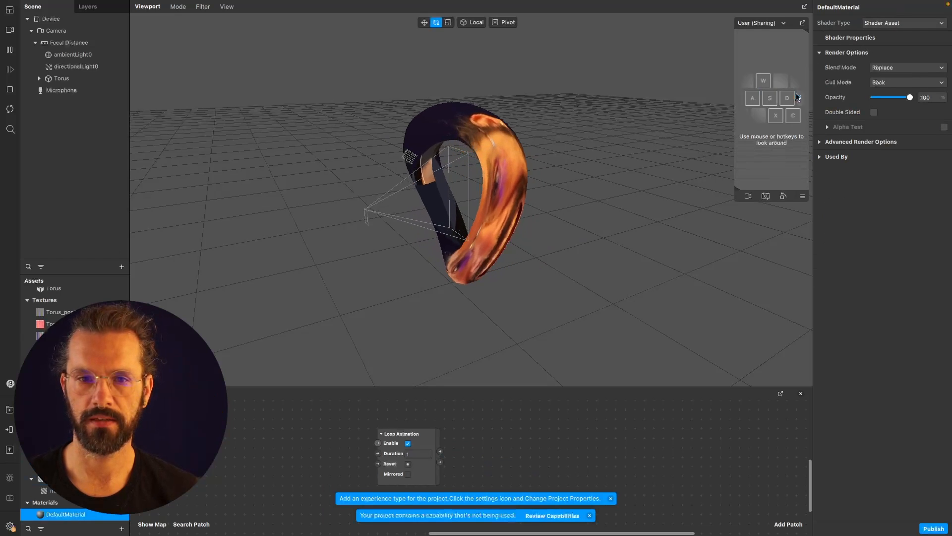
left_click(76, 66)
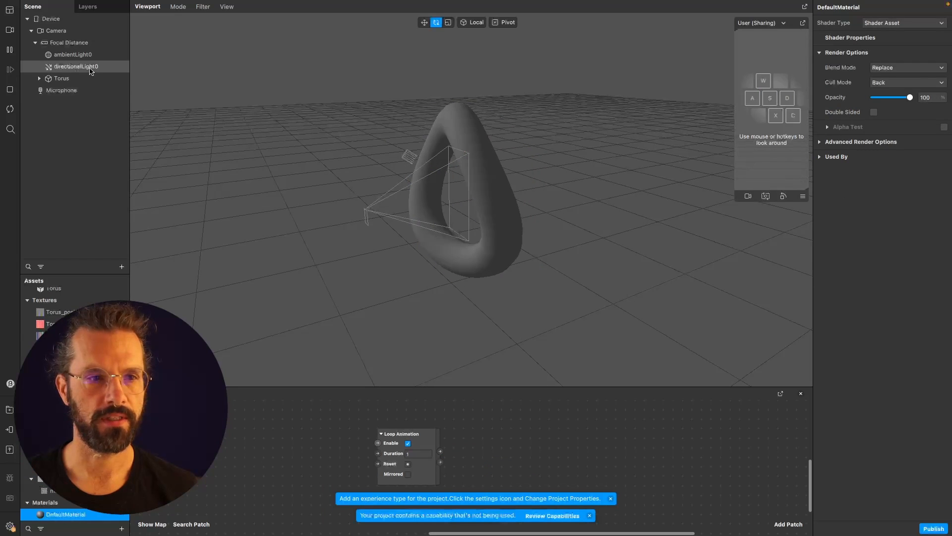
left_click(76, 66)
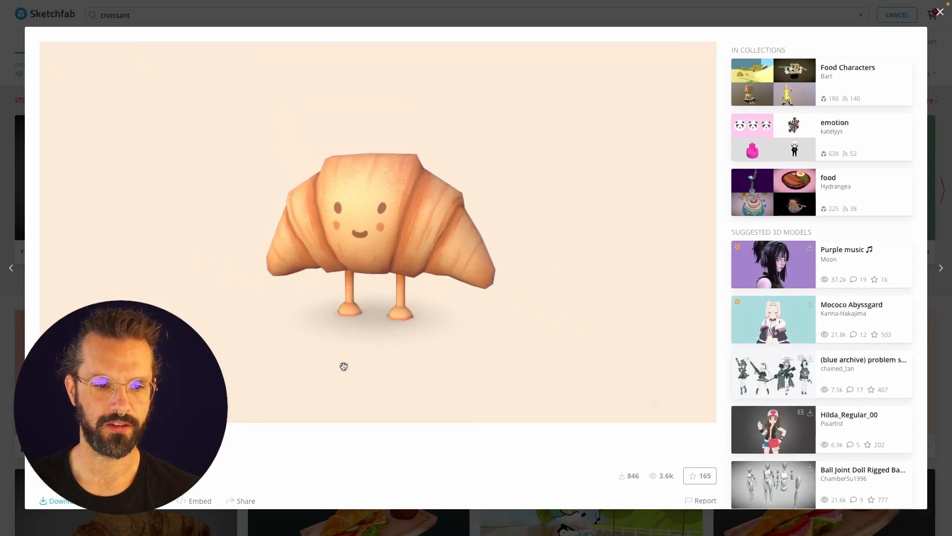
Scroll down through the croissant character page on Sketchfab.
scroll("down", 3)
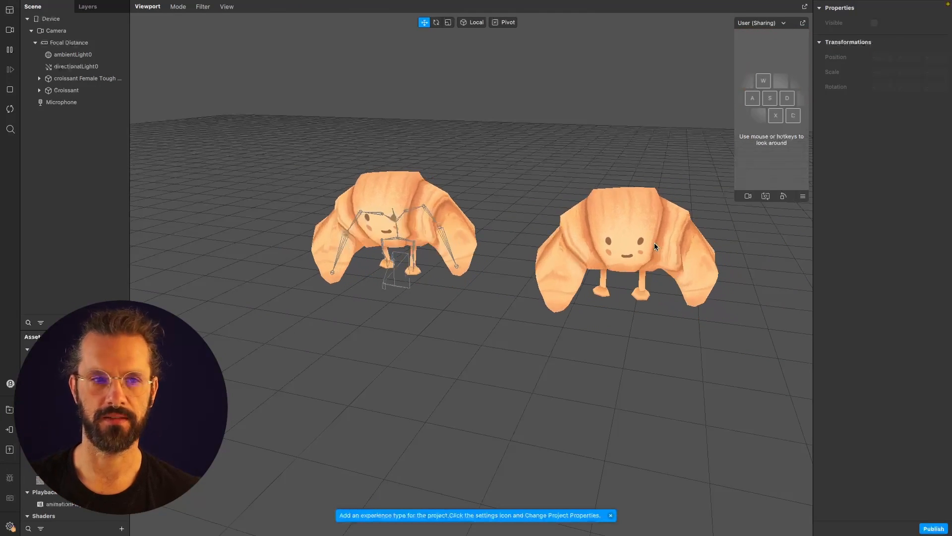
Hide Croissant, delete all animated croissant copies, then make Croissant visible again.
left_click(66, 89)
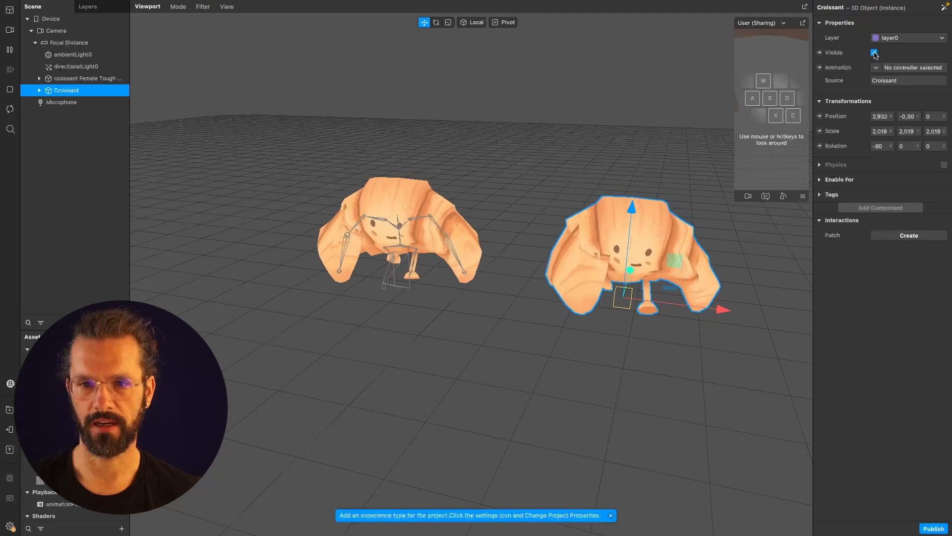
left_click(875, 52)
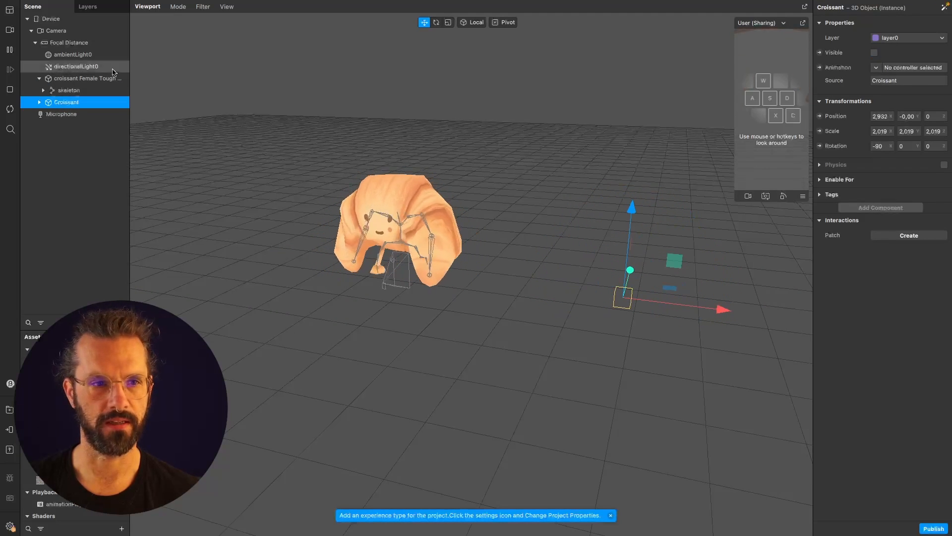
left_click(89, 78)
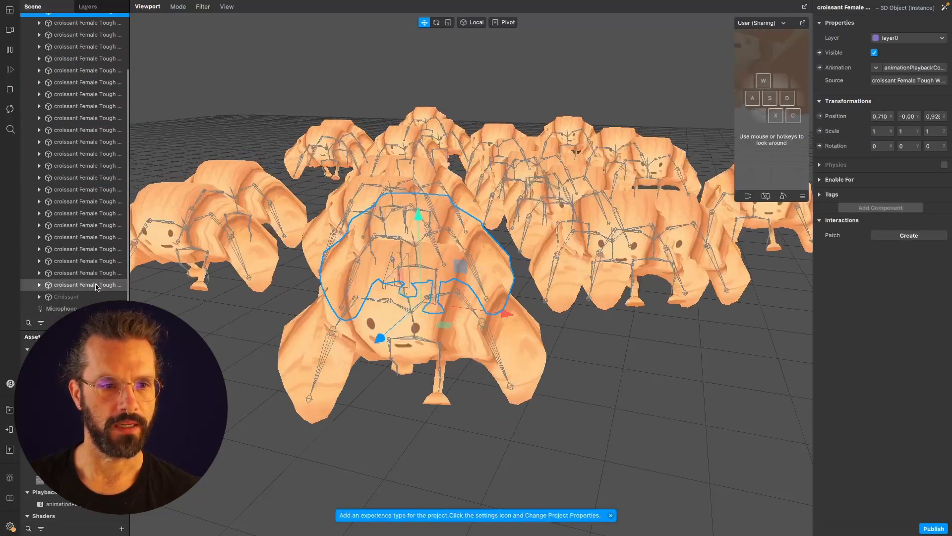
right_click(87, 273)
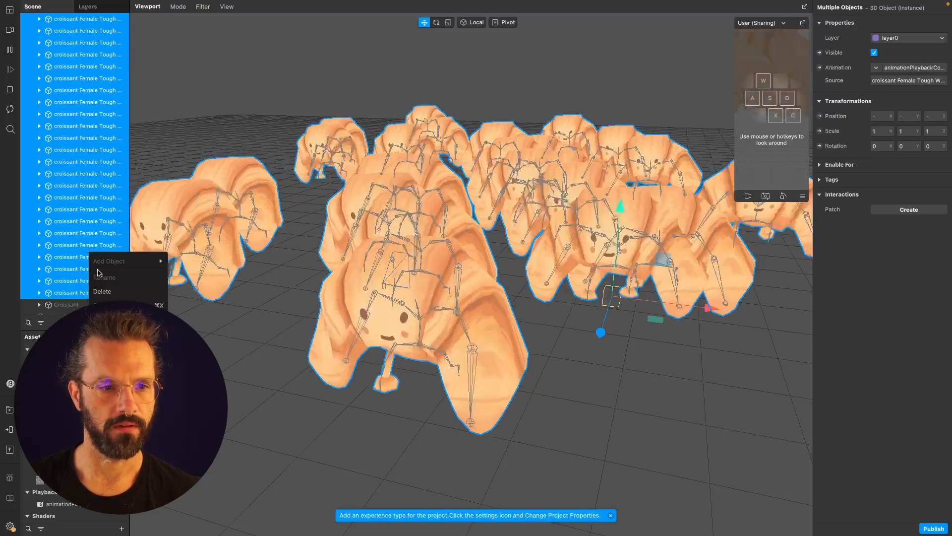
left_click(102, 291)
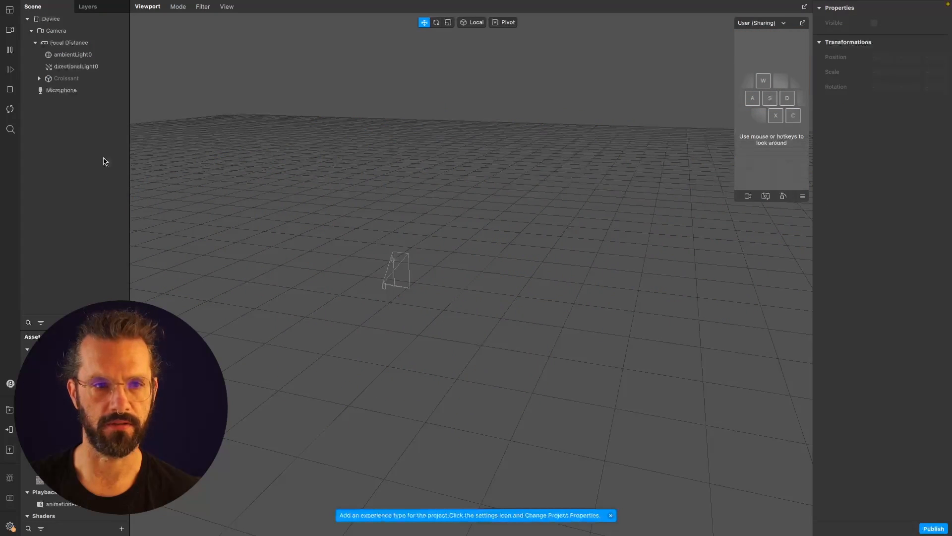
left_click(65, 78)
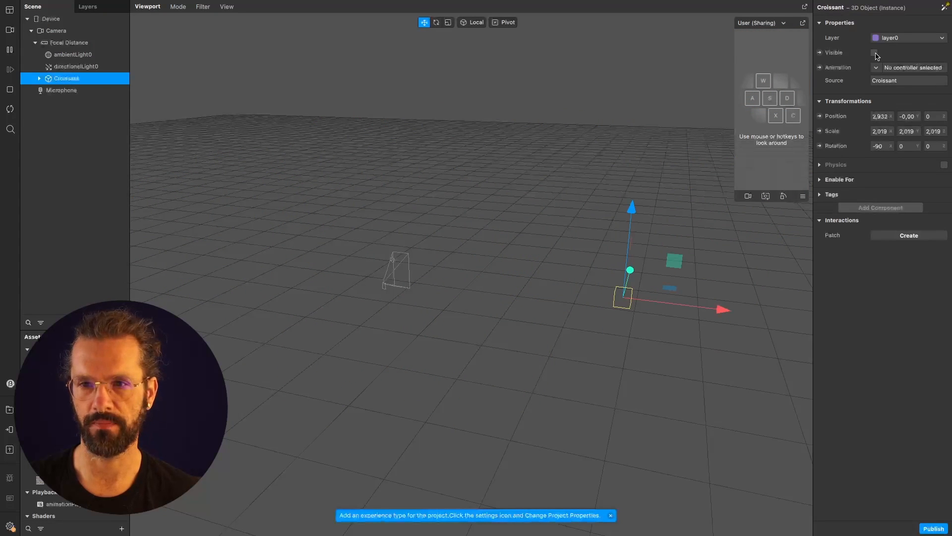
left_click(874, 53)
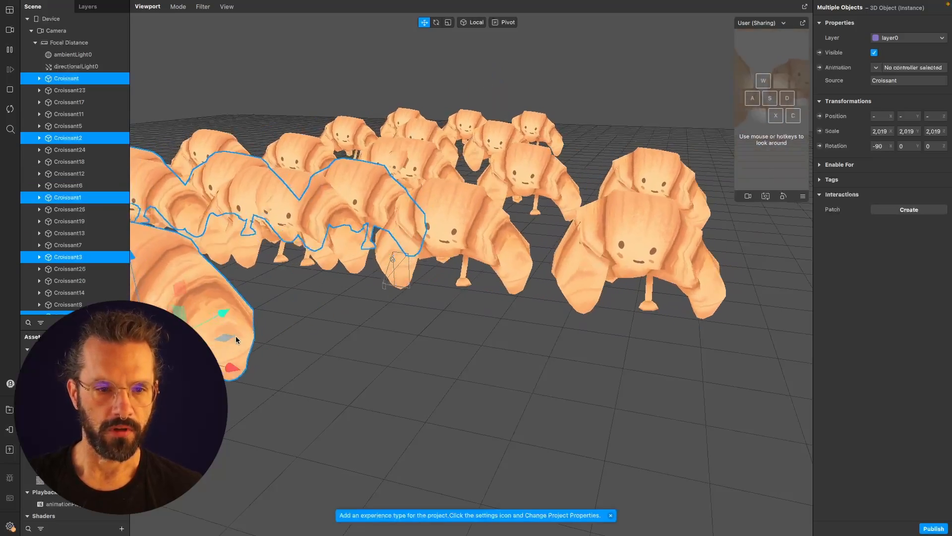
Select and reposition the Croissant crowd, then view the SparkAR-VAT repo's Issues page.
left_click(72, 54)
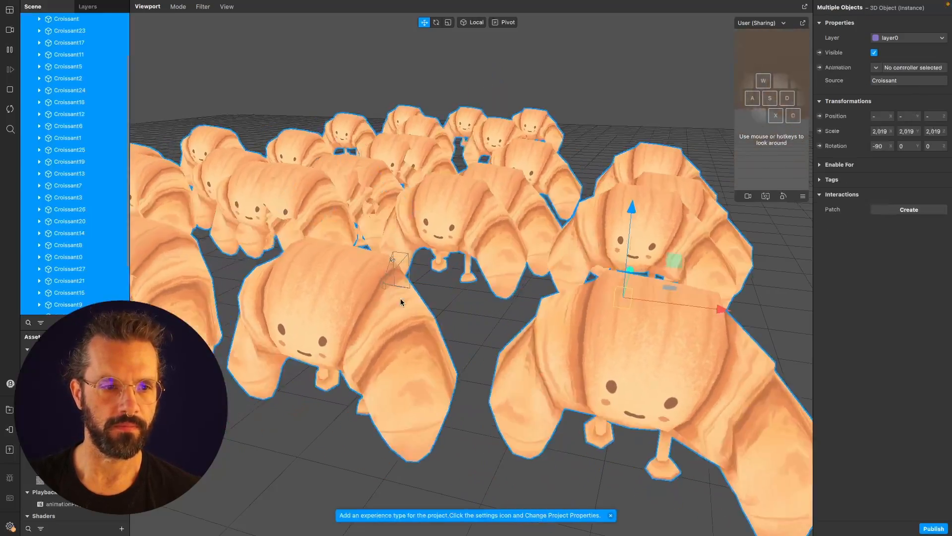
left_click_drag(400, 302, 483, 275)
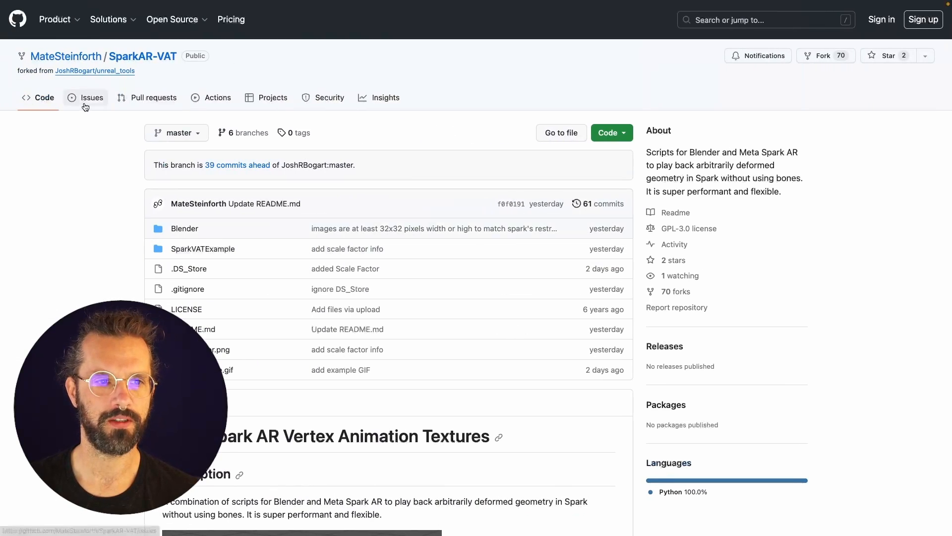
left_click(91, 97)
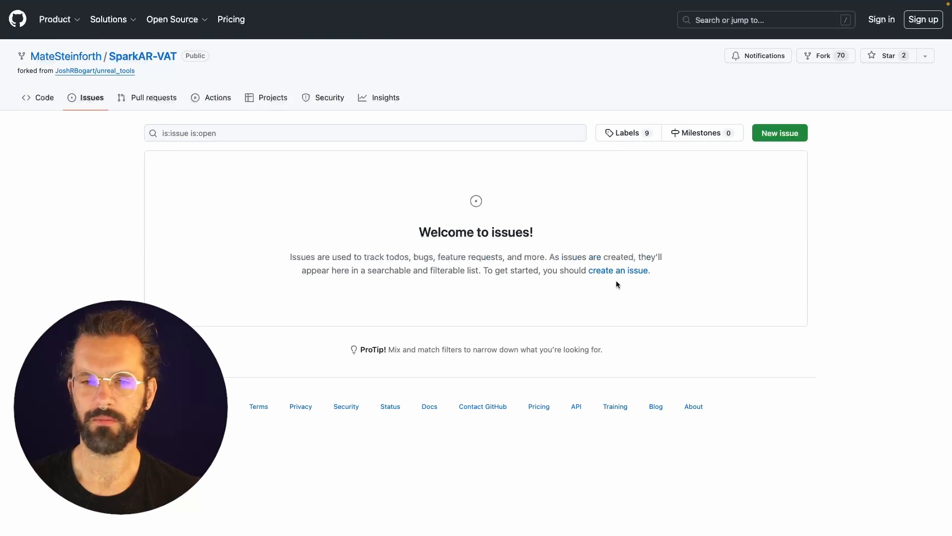